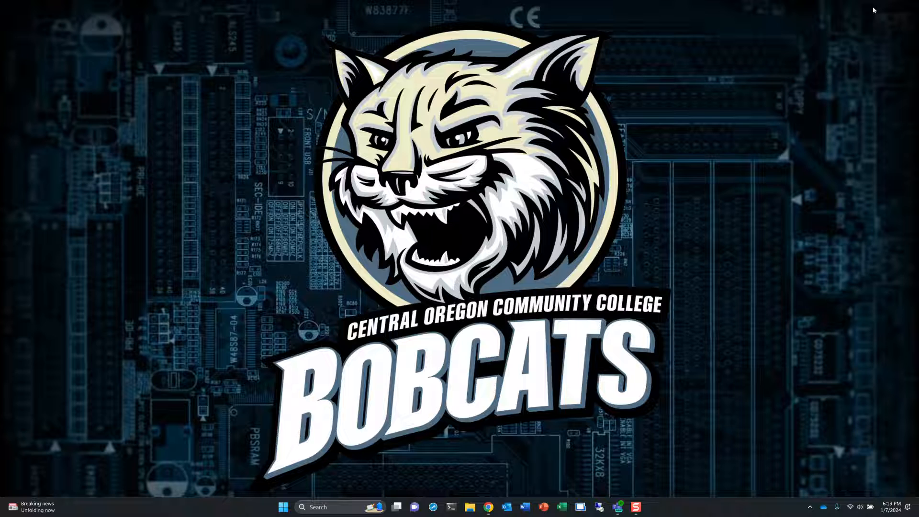
pyautogui.moveTo(717, 190)
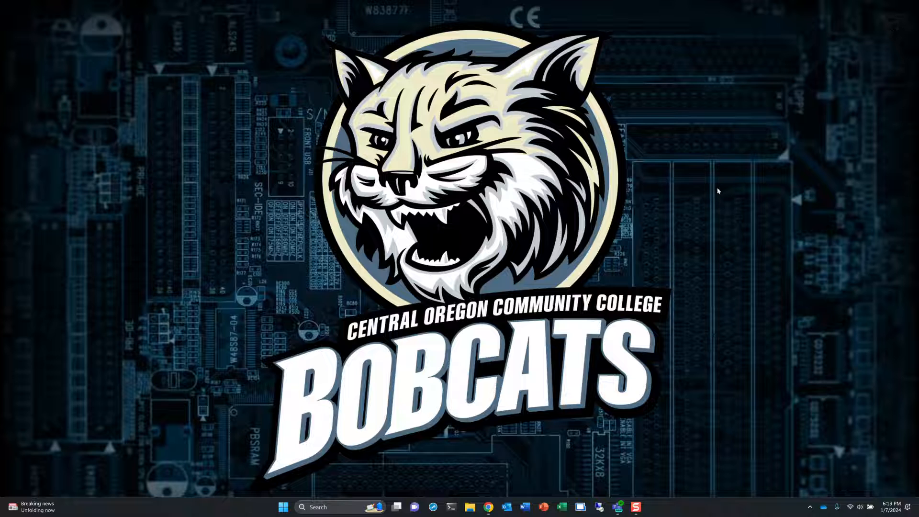
pyautogui.moveTo(695, 438)
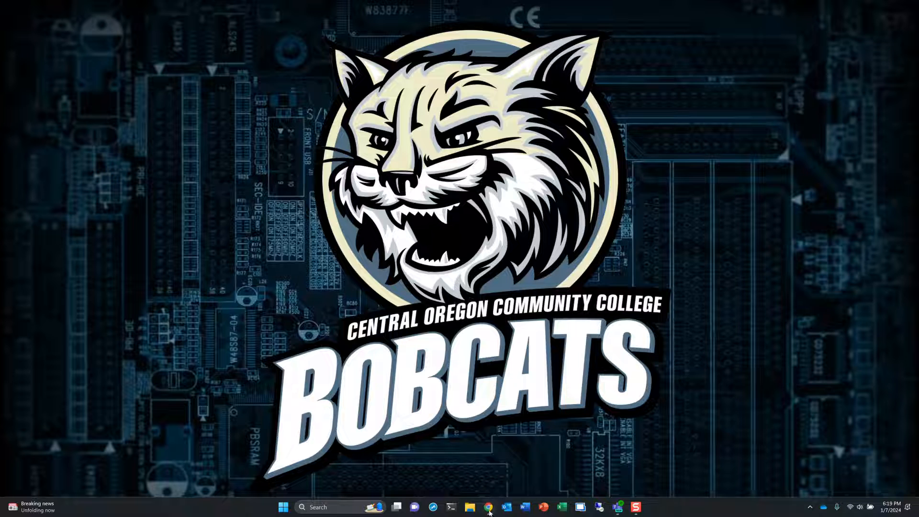
# - Switch to the Chrome window showing the CIS244 Week 1 welcome announcement
pyautogui.click(488, 505)
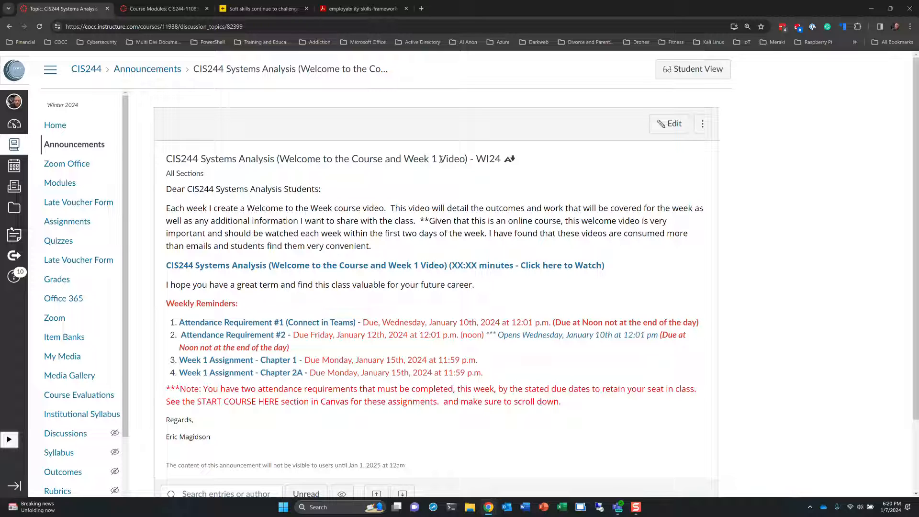
pyautogui.moveTo(525, 182)
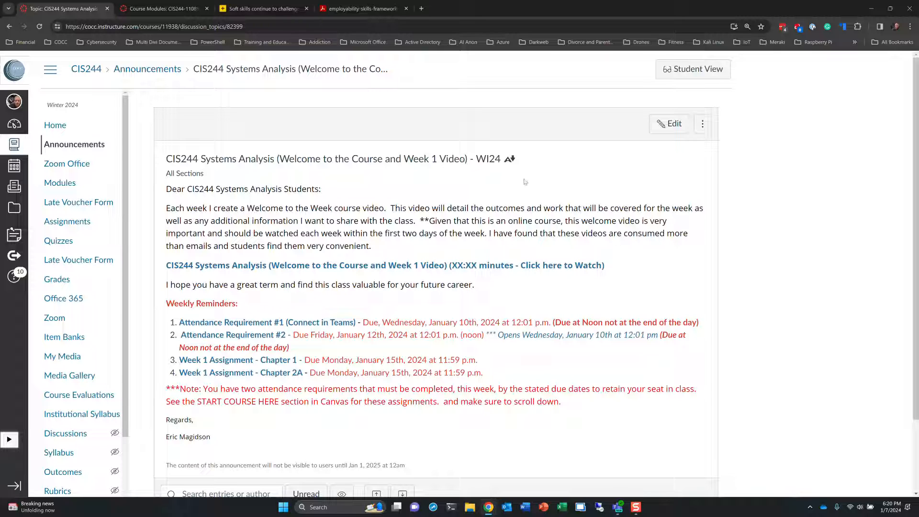
pyautogui.moveTo(516, 180)
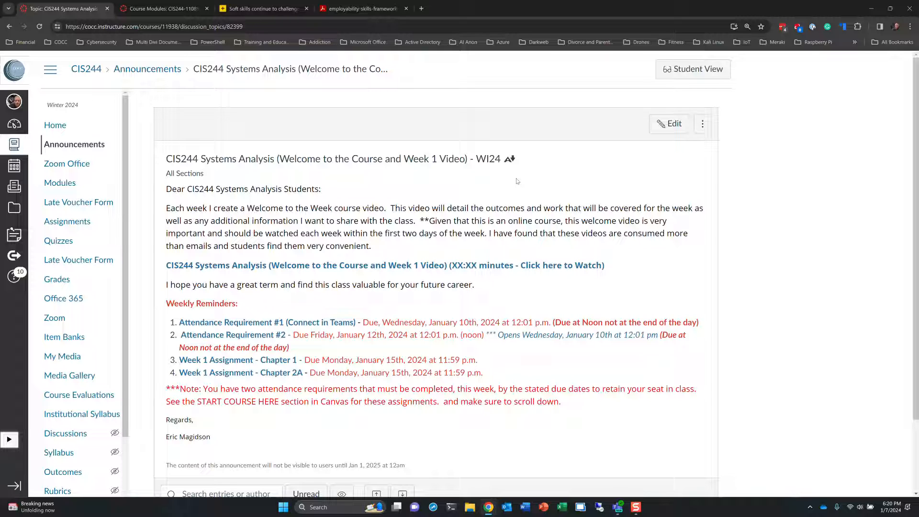
pyautogui.moveTo(511, 178)
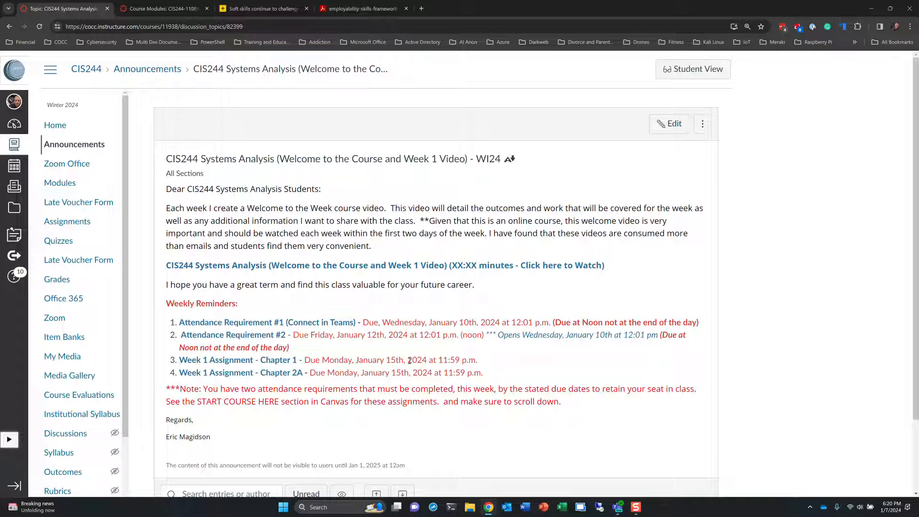
pyautogui.moveTo(515, 285)
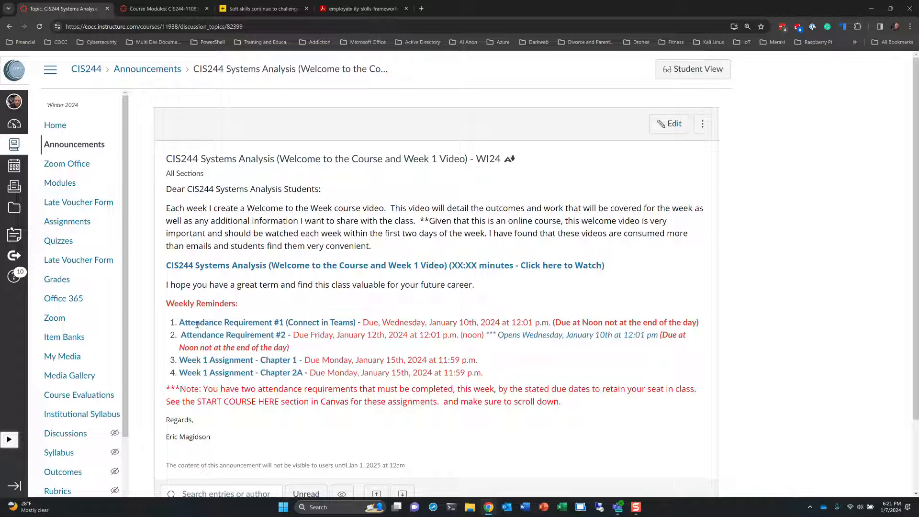
pyautogui.moveTo(262, 324)
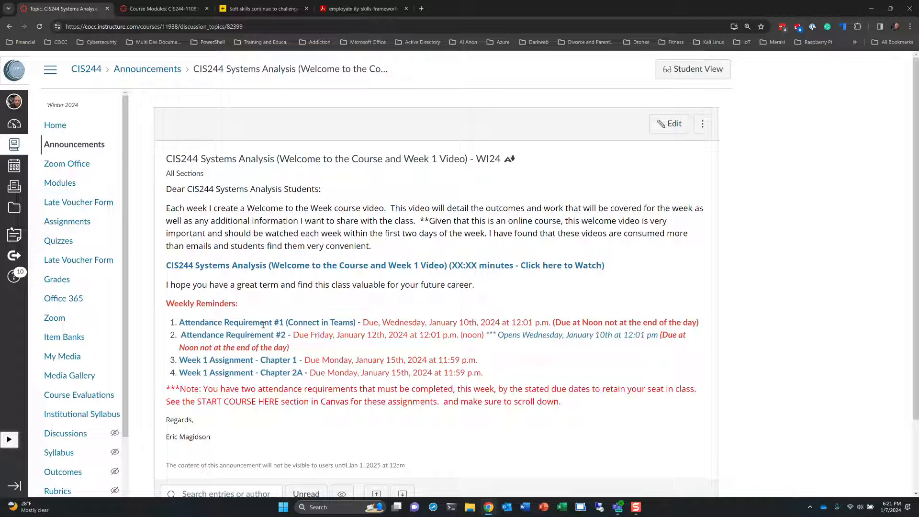
pyautogui.moveTo(448, 316)
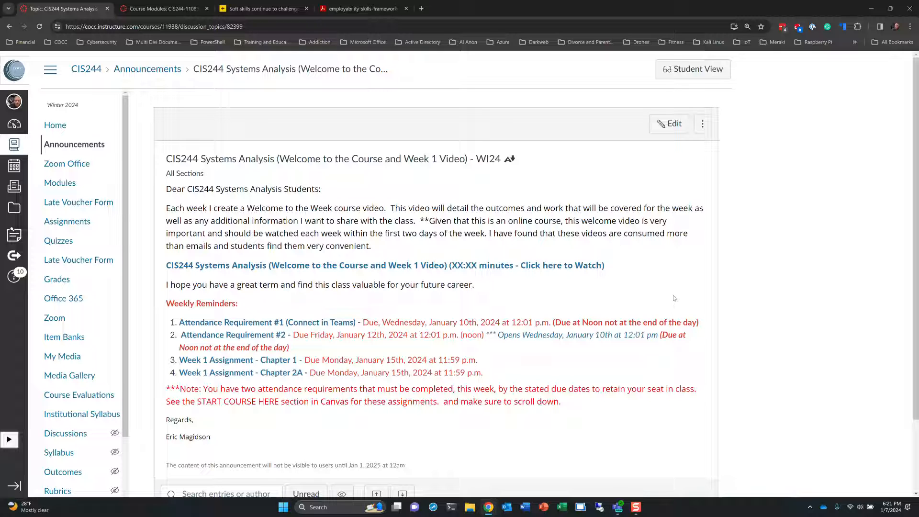
pyautogui.moveTo(256, 148)
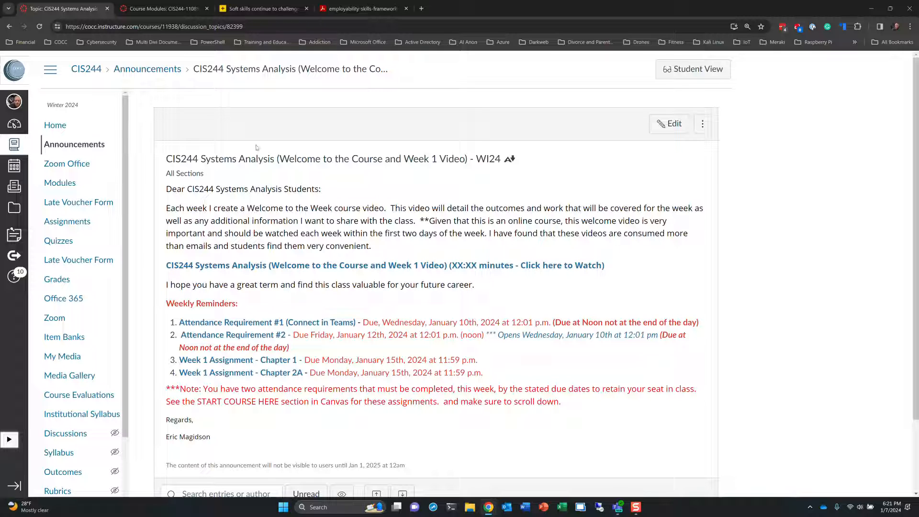
pyautogui.moveTo(54, 126)
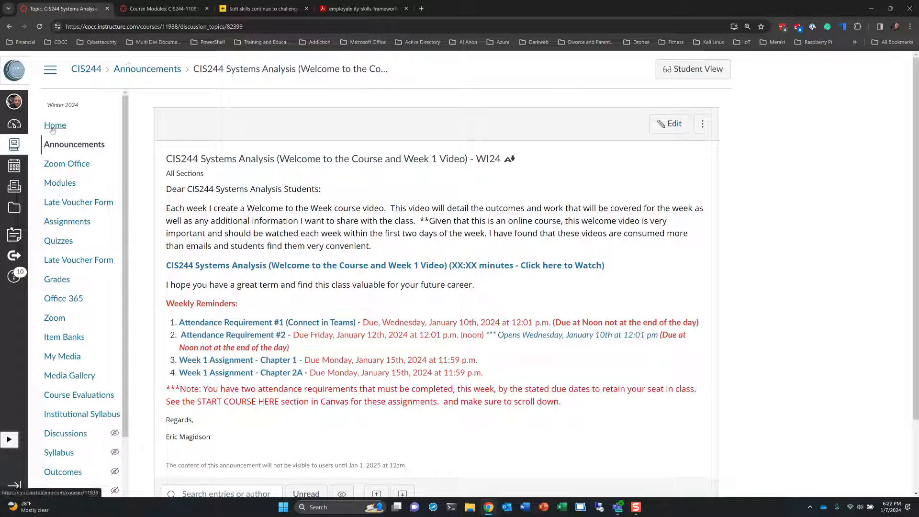
# - Go to the CIS244 course Home page and scroll down to the Course Resources links
pyautogui.click(55, 124)
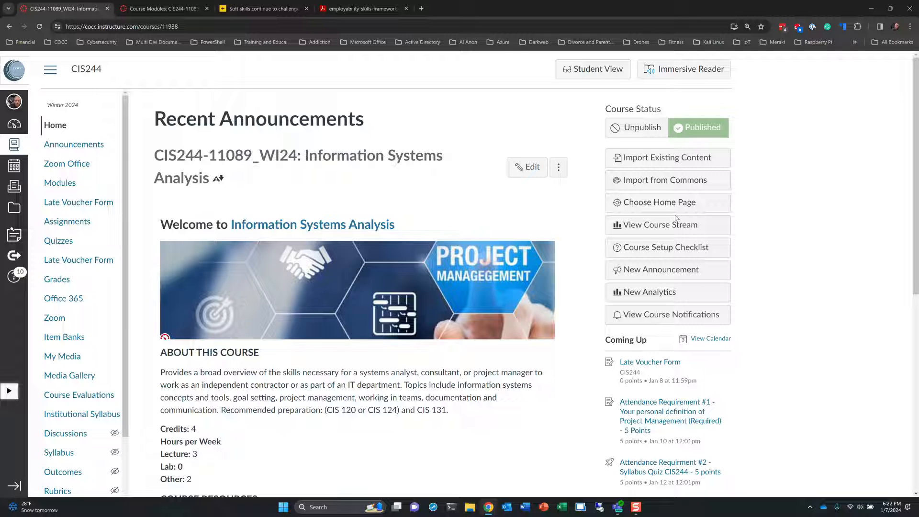
pyautogui.moveTo(796, 218)
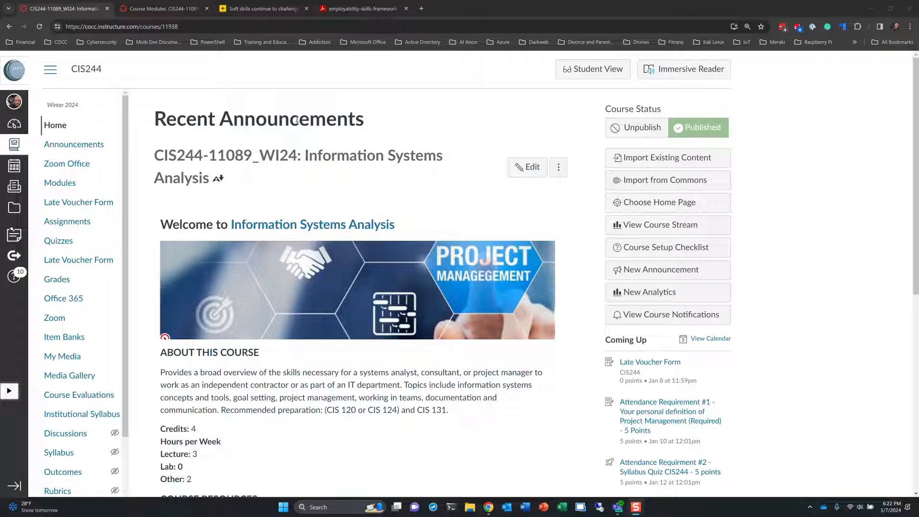
pyautogui.moveTo(279, 151)
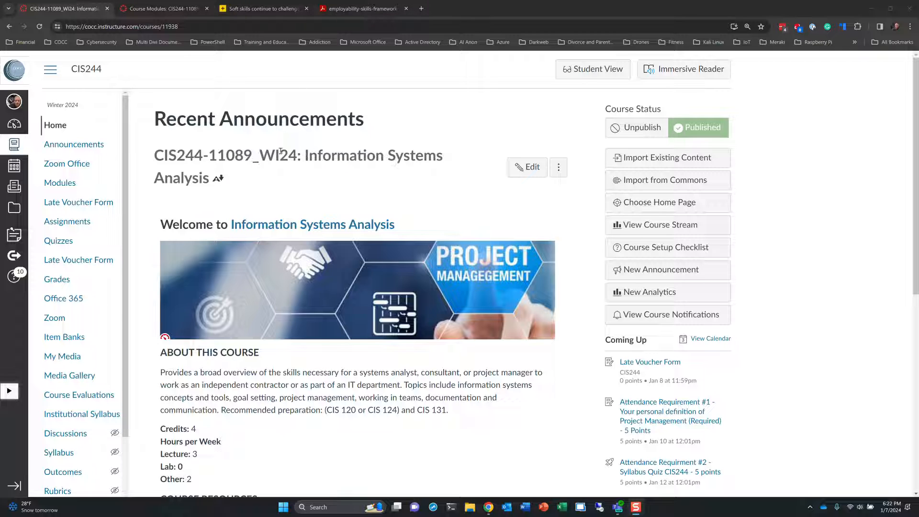
pyautogui.moveTo(279, 155)
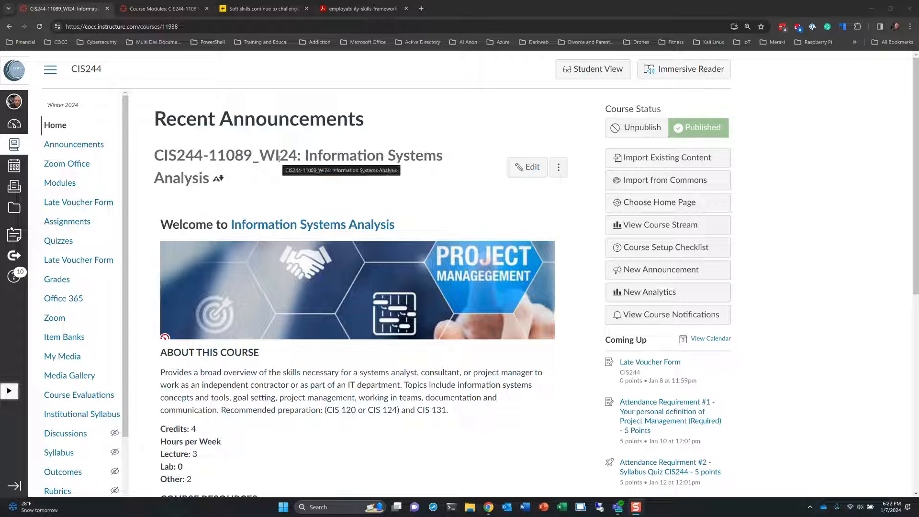
pyautogui.scroll(-3)
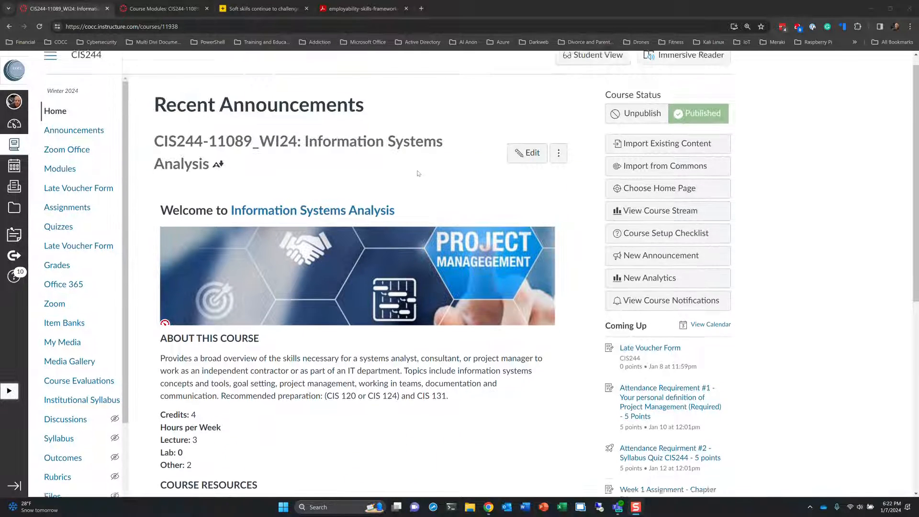
pyautogui.scroll(-3)
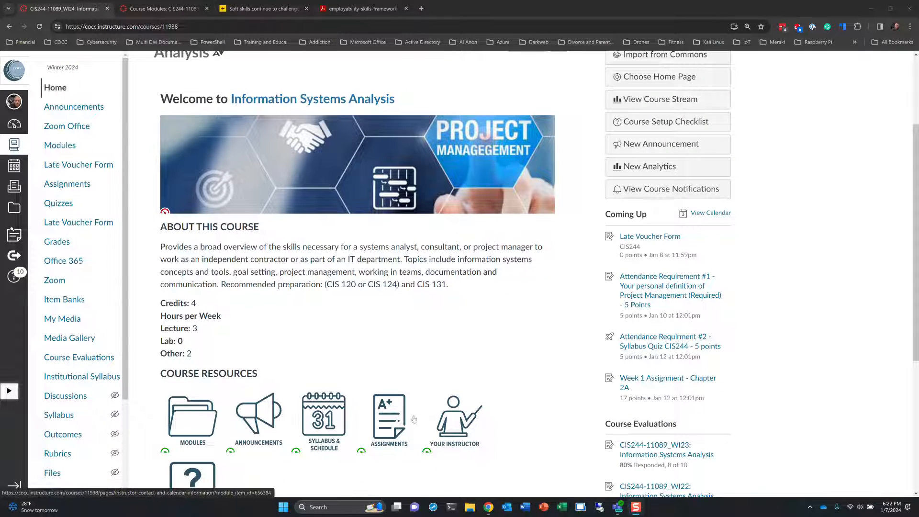
pyautogui.moveTo(336, 423)
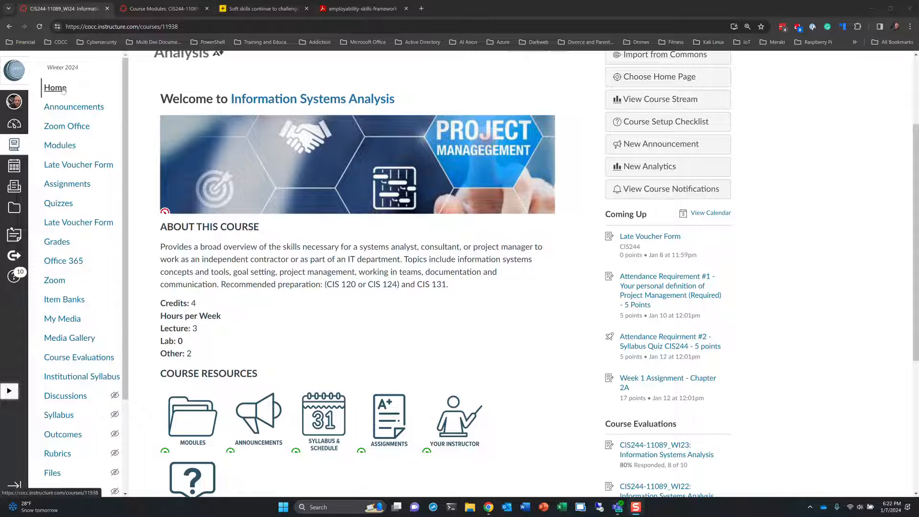
pyautogui.moveTo(73, 117)
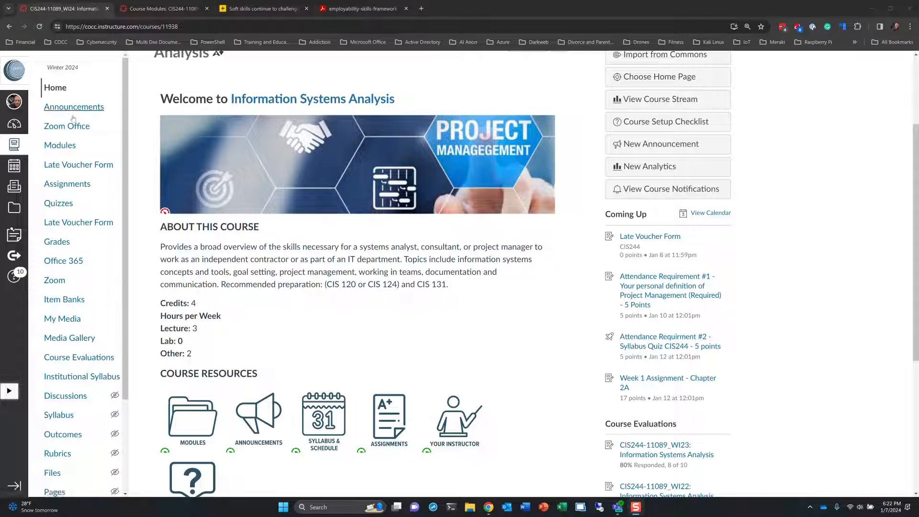
pyautogui.moveTo(51, 130)
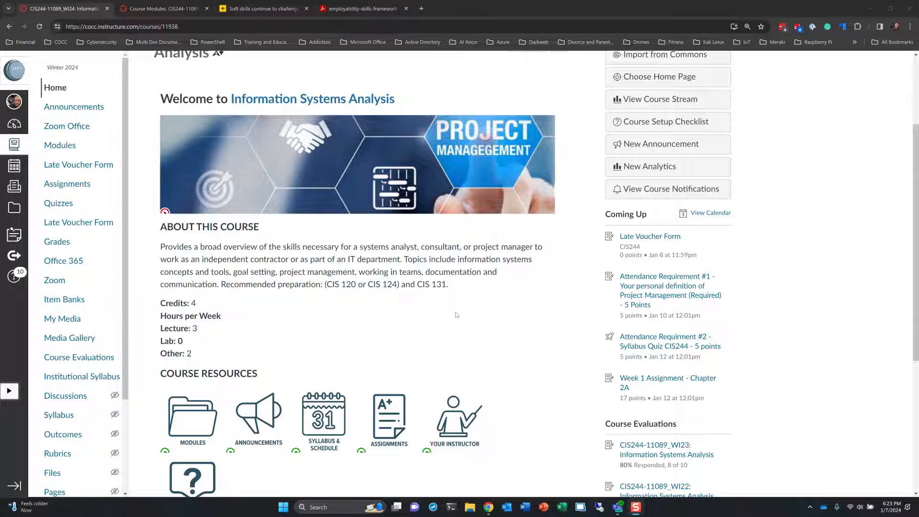
pyautogui.moveTo(829, 152)
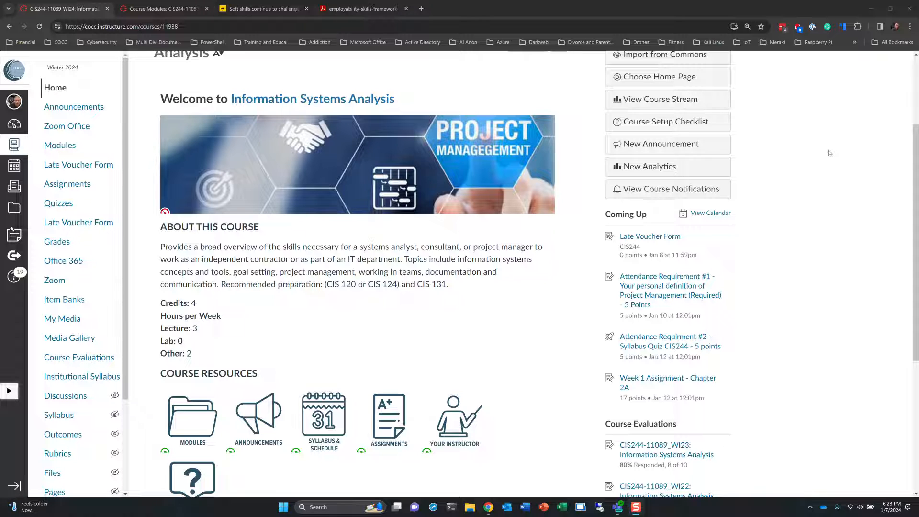
pyautogui.moveTo(165, 136)
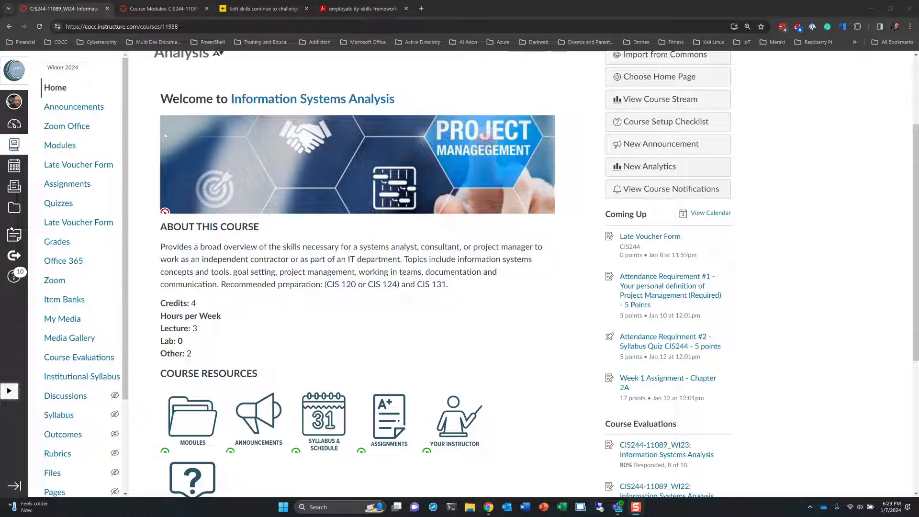
pyautogui.moveTo(59, 146)
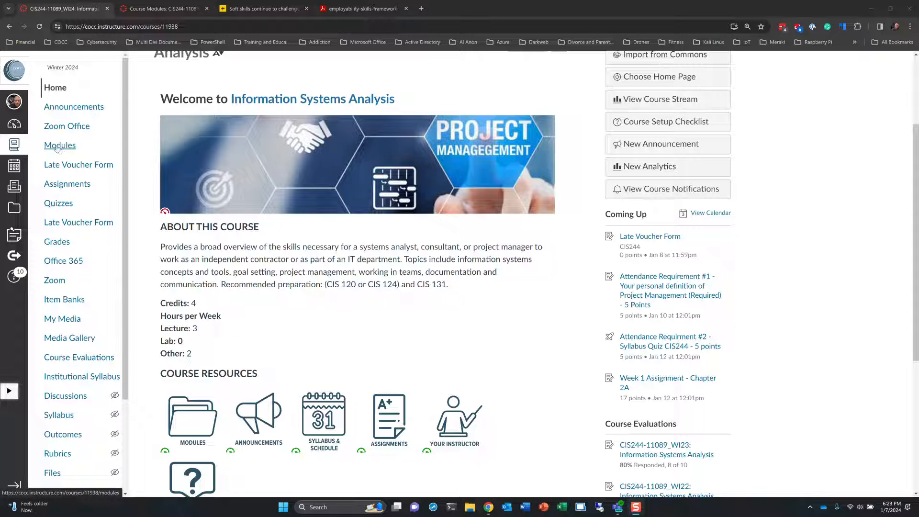
pyautogui.moveTo(76, 171)
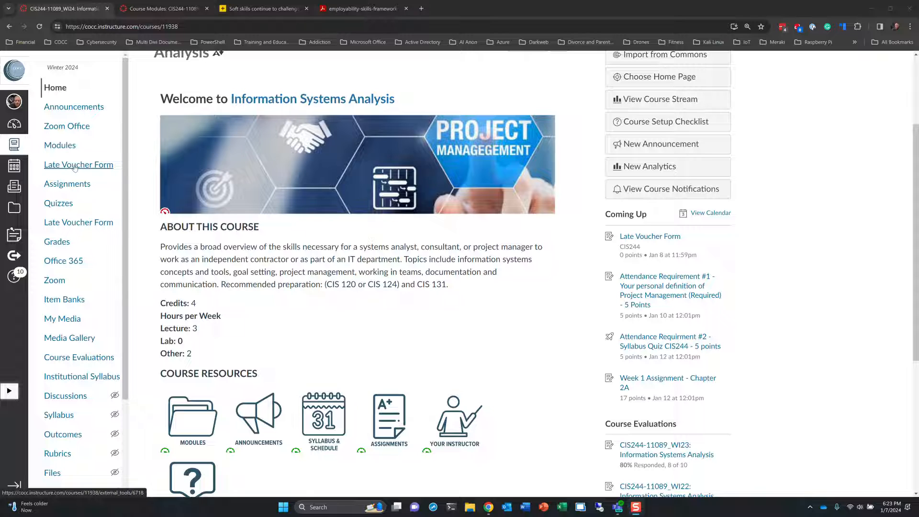
# - Open the Late Voucher Form and Details page with the 2023 late voucher rules
pyautogui.click(79, 165)
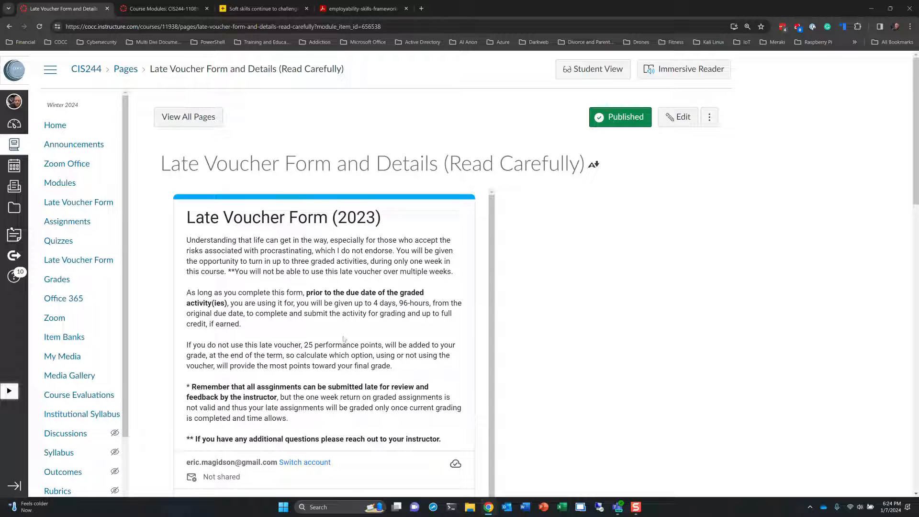
pyautogui.moveTo(333, 304)
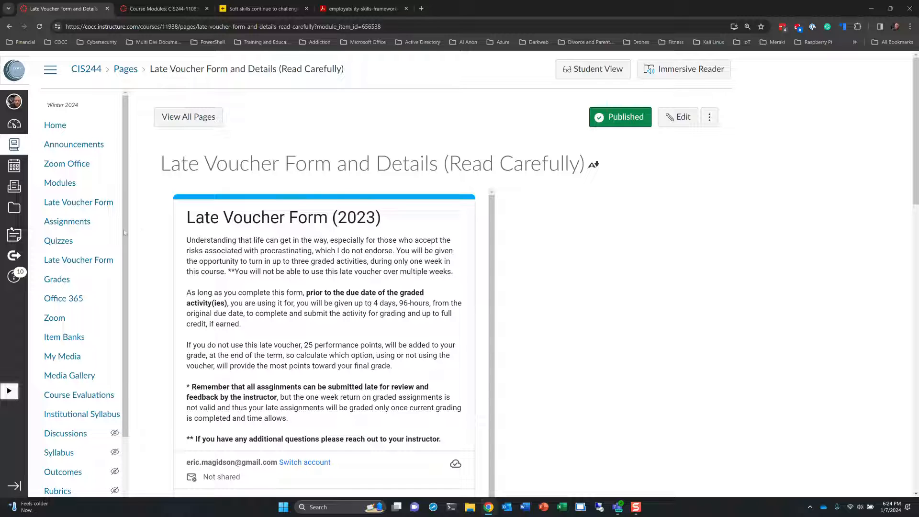
pyautogui.moveTo(59, 185)
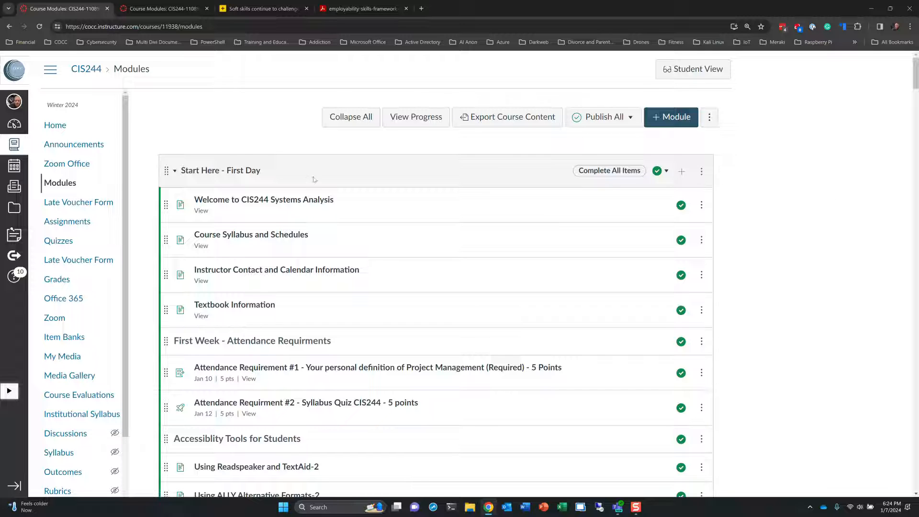
pyautogui.moveTo(258, 201)
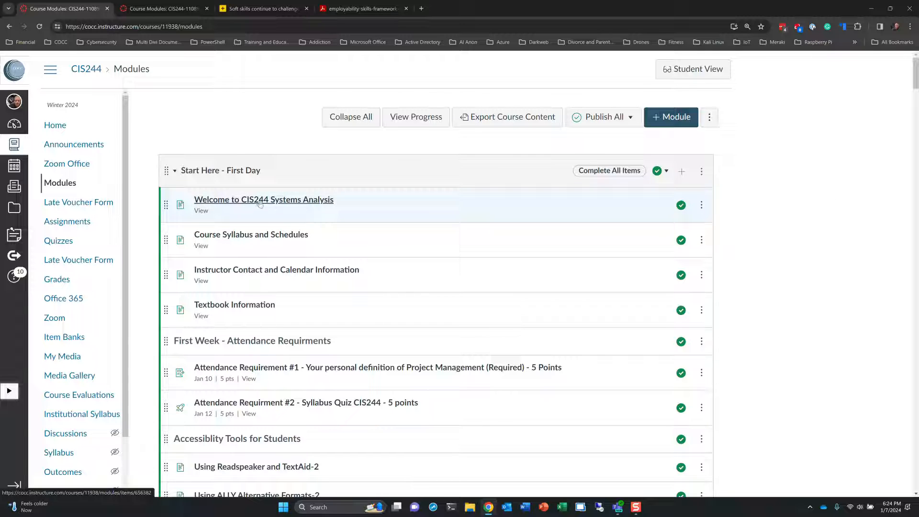
pyautogui.moveTo(261, 201)
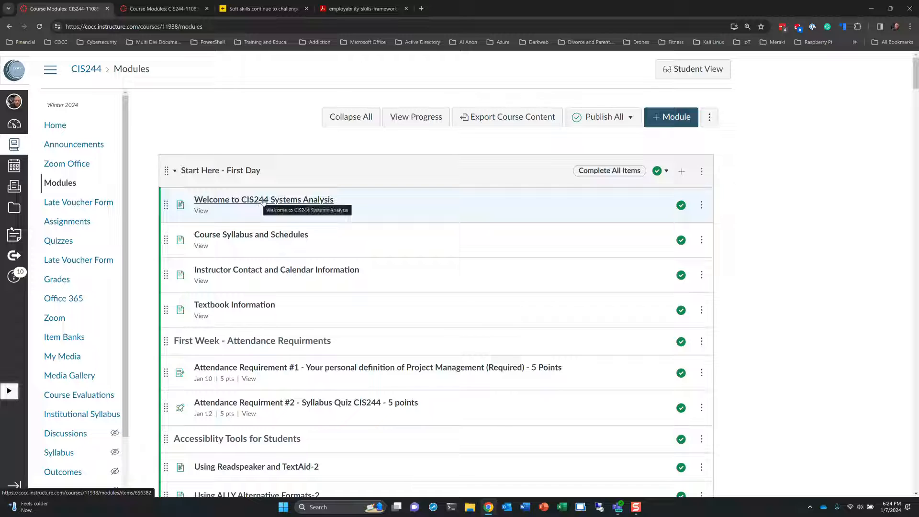
pyautogui.moveTo(302, 200)
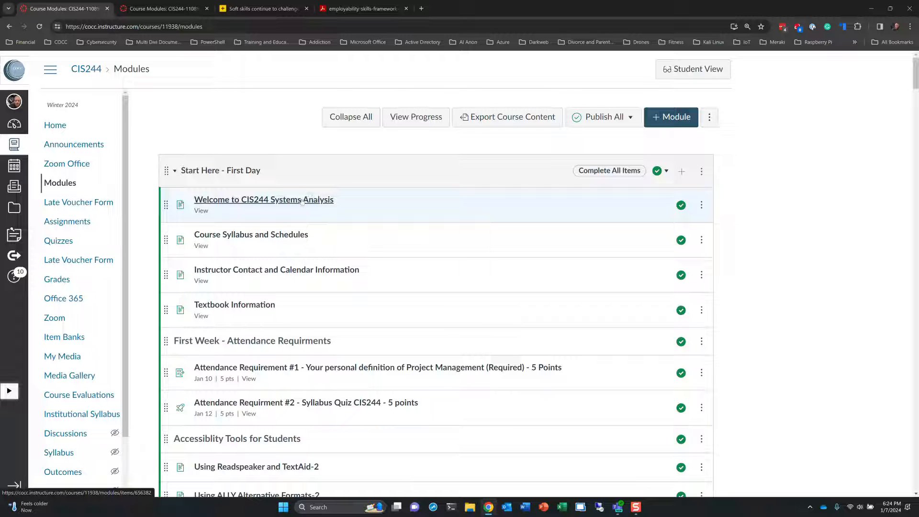
pyautogui.moveTo(260, 237)
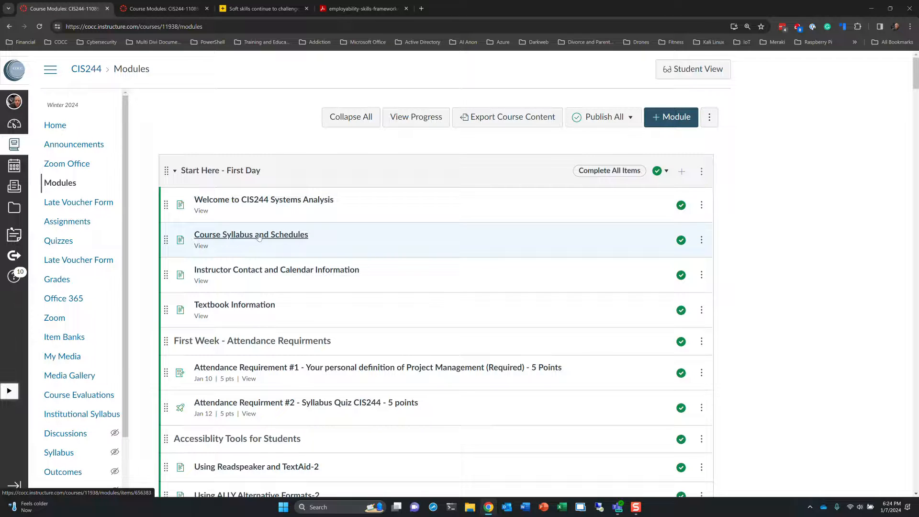
# - Open Course Syllabus and Schedules and scroll the embedded syllabus down to the weekly assignment schedule
pyautogui.click(260, 235)
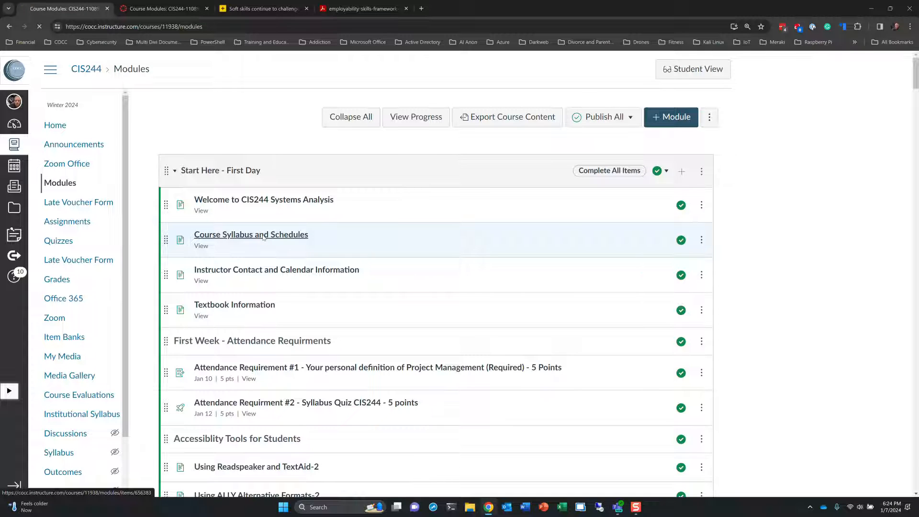
pyautogui.click(251, 234)
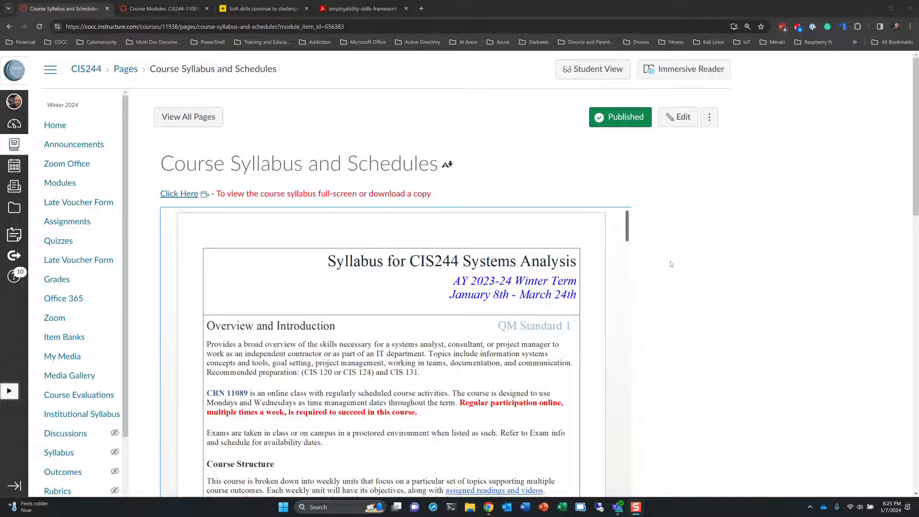
pyautogui.scroll(-3)
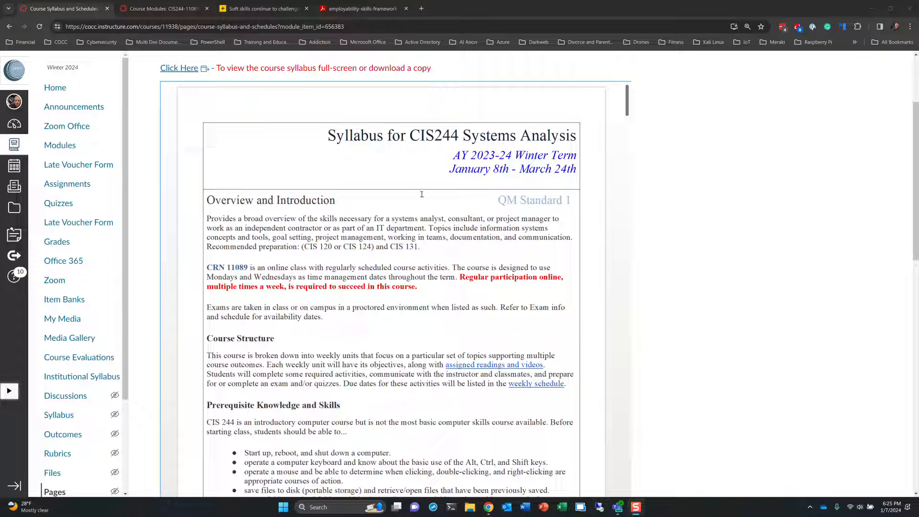
pyautogui.moveTo(373, 328)
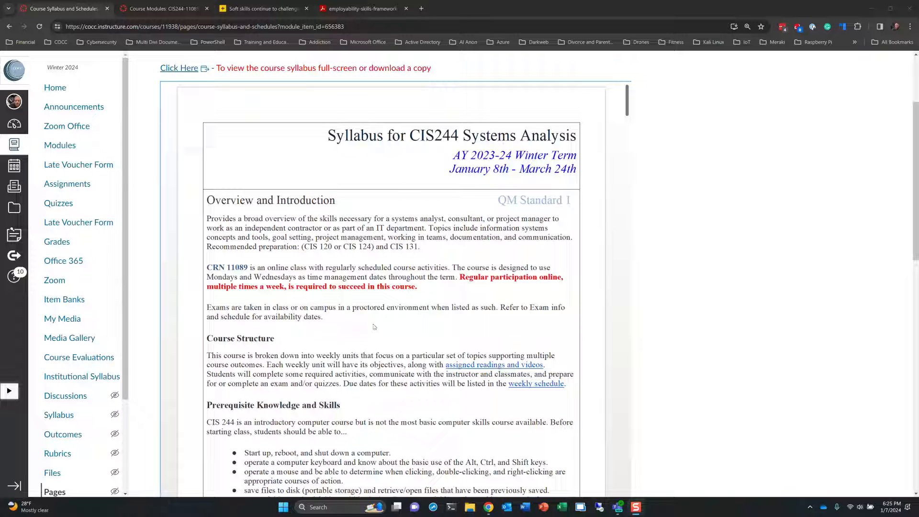
pyautogui.scroll(-3)
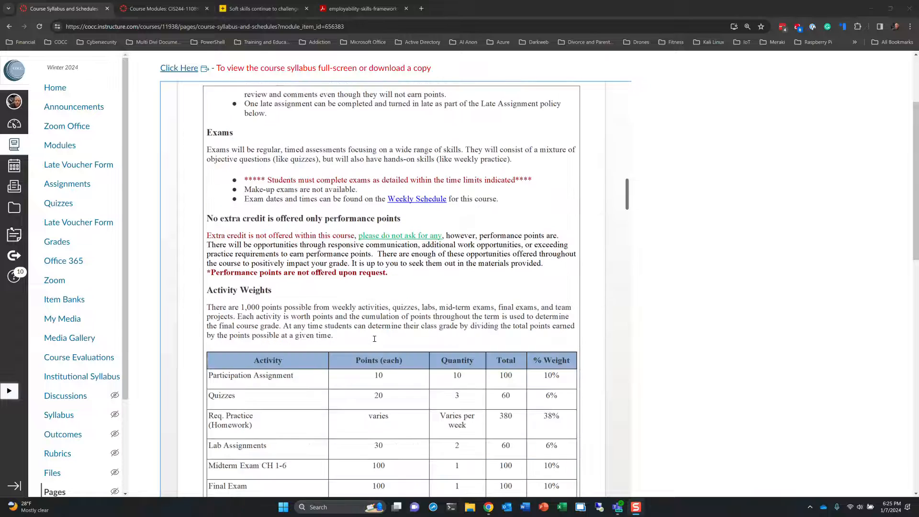
pyautogui.scroll(-3)
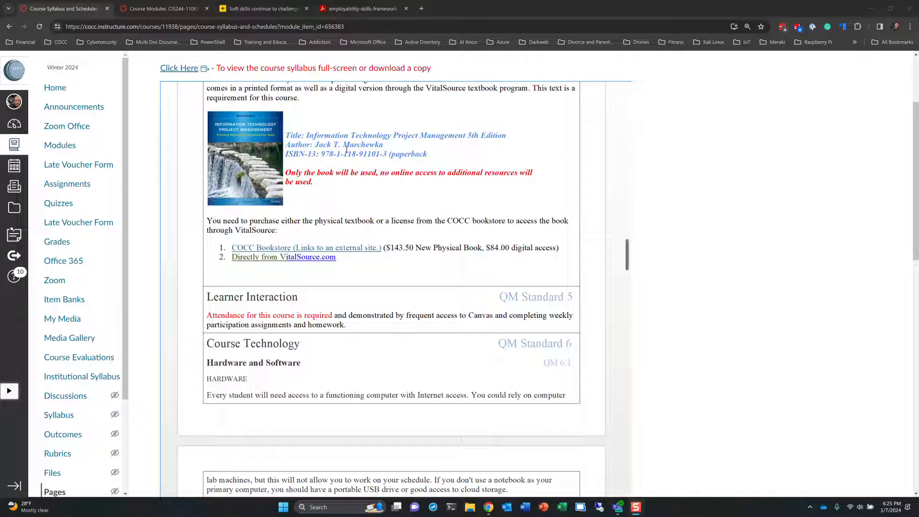
pyautogui.moveTo(450, 174)
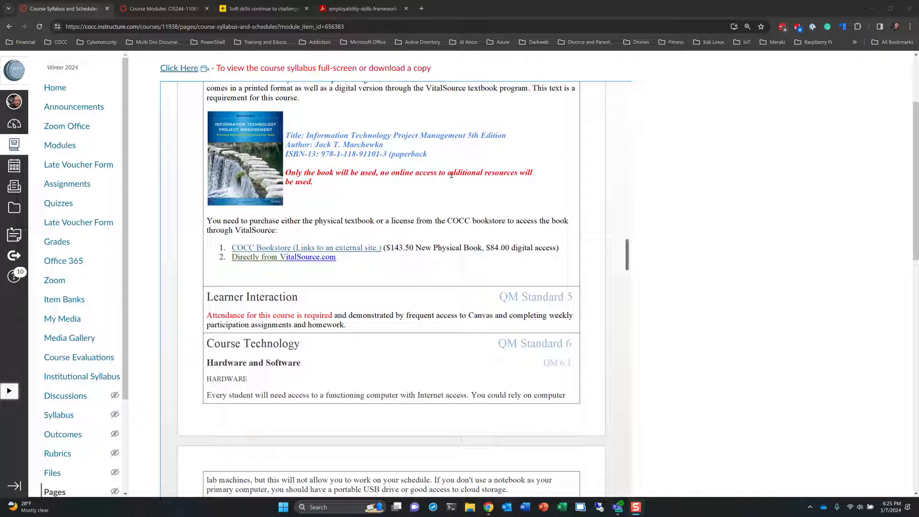
pyautogui.moveTo(814, 216)
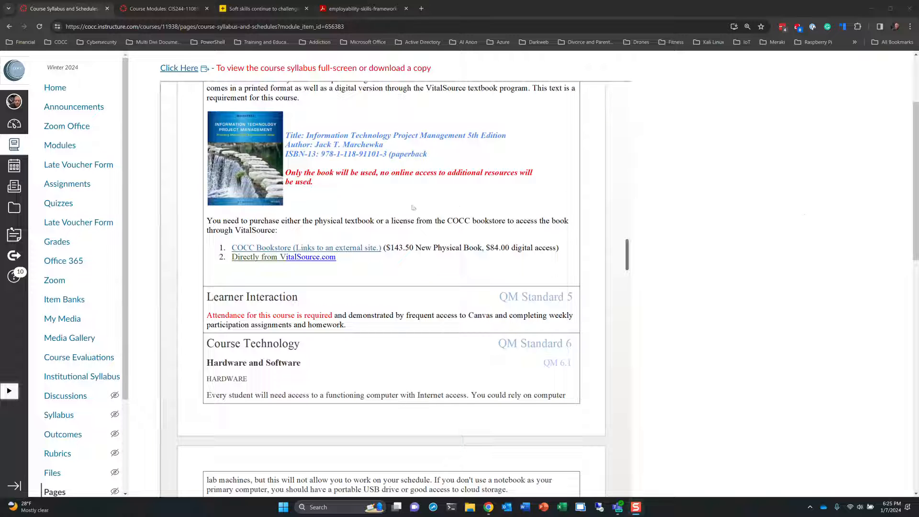
pyautogui.moveTo(786, 206)
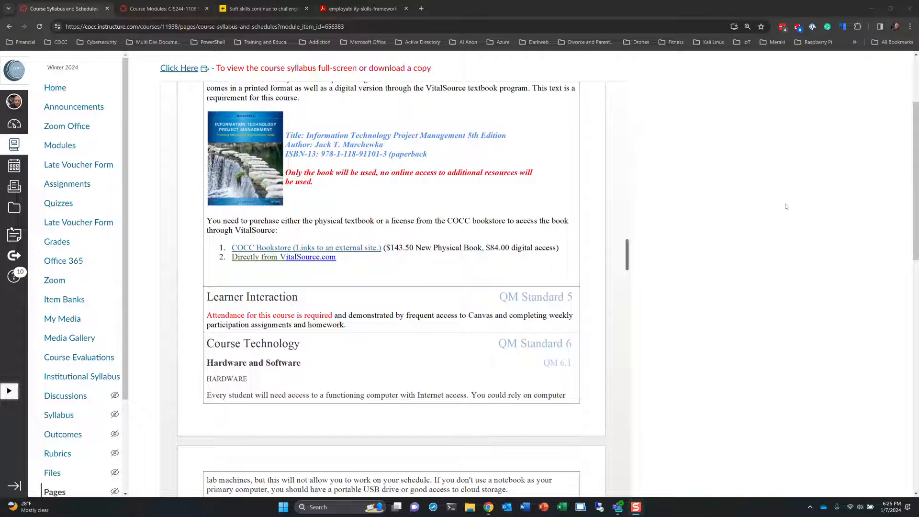
pyautogui.scroll(-3)
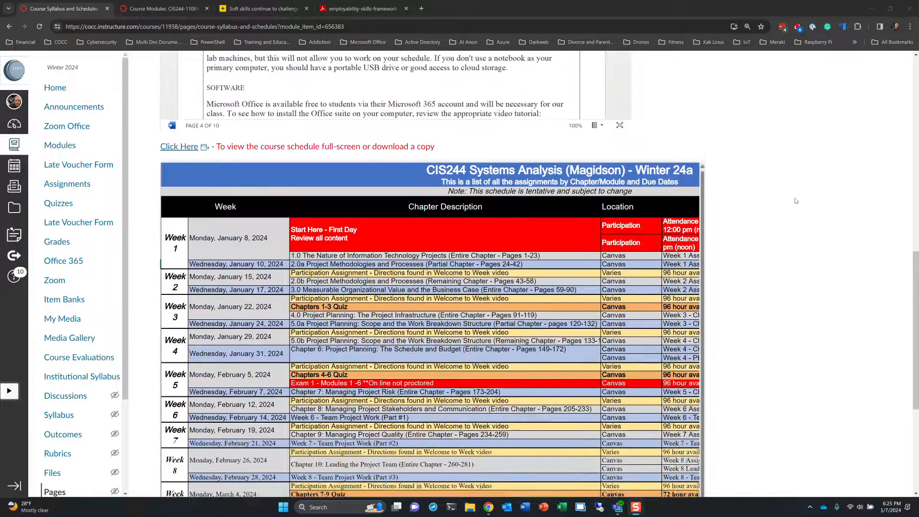
pyautogui.scroll(-3)
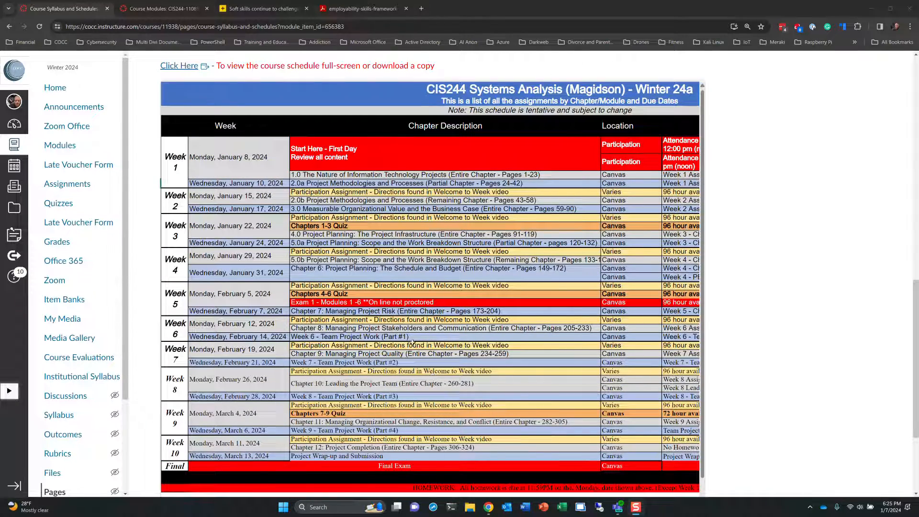
# - View the full CIS244 master schedule spreadsheet in Excel Online, then return to the Canvas syllabus page
pyautogui.click(179, 65)
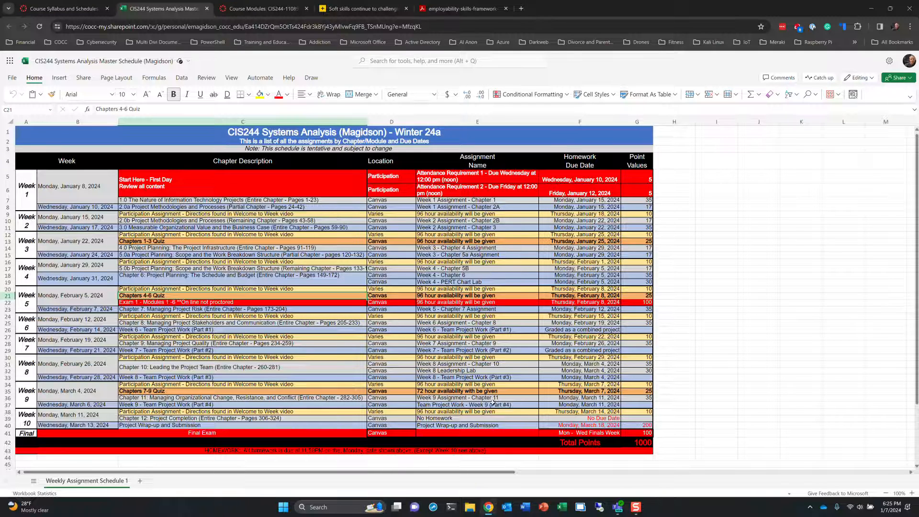
pyautogui.moveTo(533, 198)
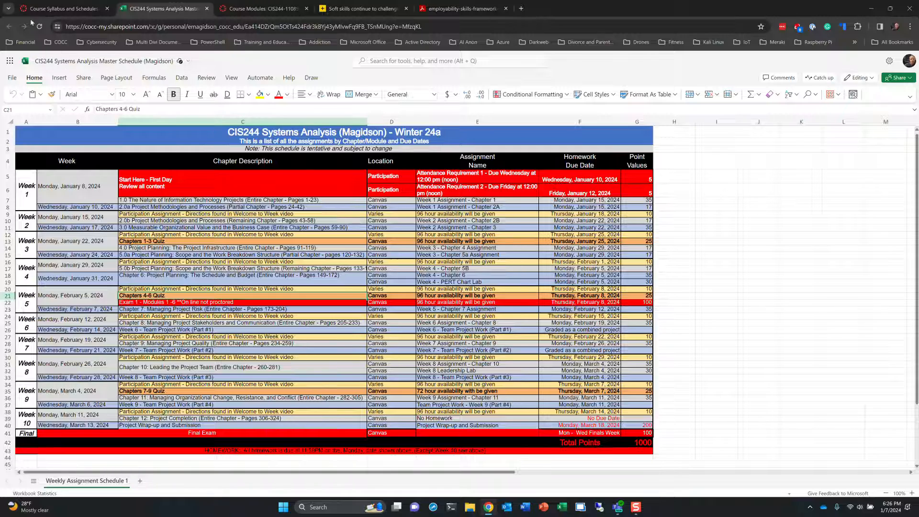
pyautogui.click(57, 8)
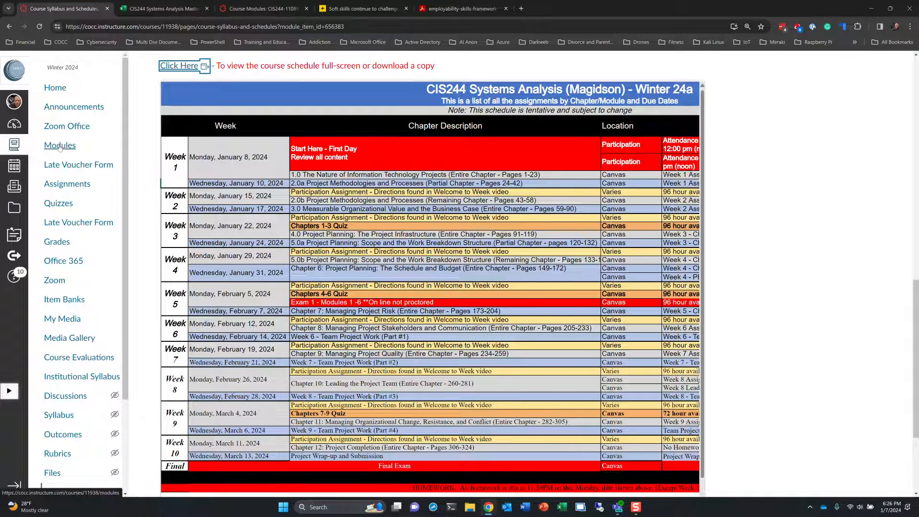
# - From the modules list, open the Instructor Contact and Calendar Information page
pyautogui.click(60, 145)
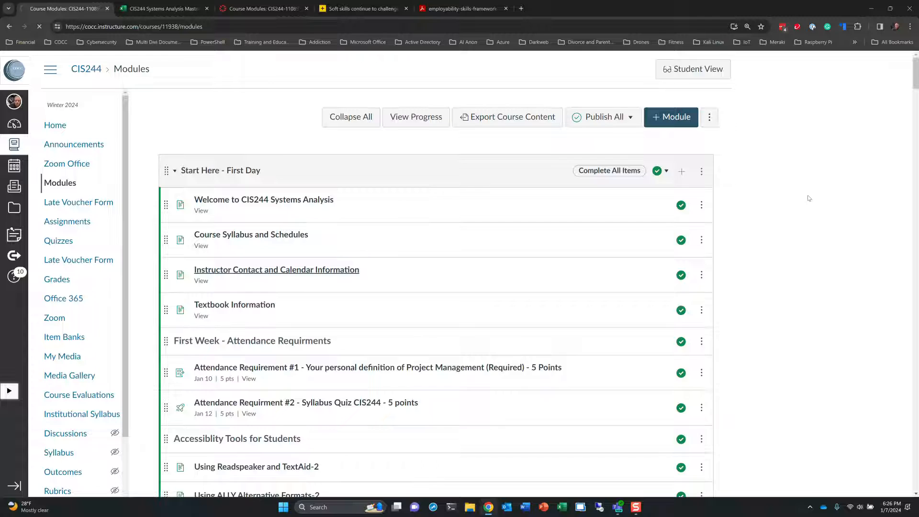
pyautogui.click(277, 270)
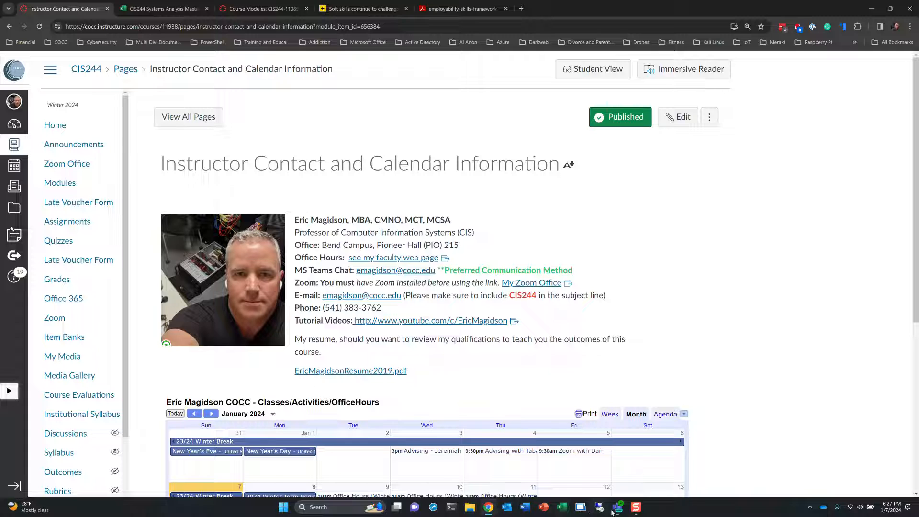
# - Switch to Microsoft Teams and read through the Welcome to CIS244 post in the General channel
pyautogui.click(616, 507)
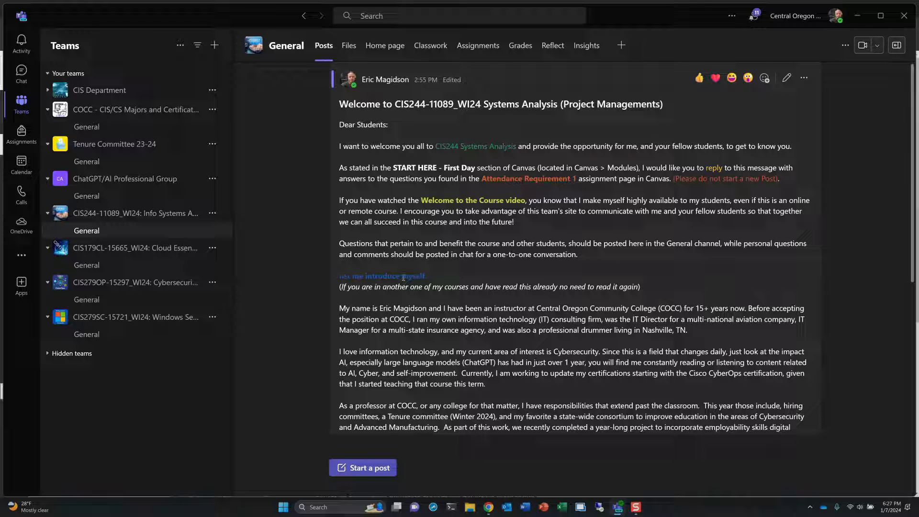
pyautogui.scroll(-3)
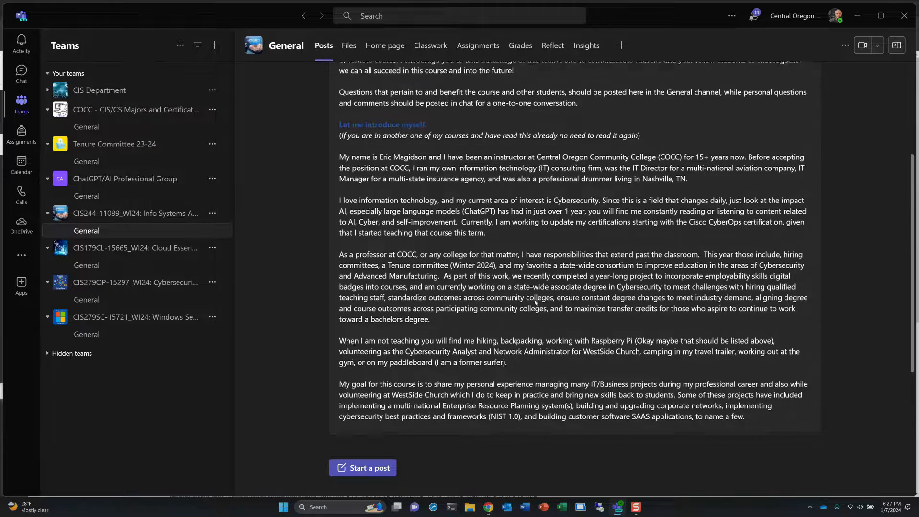
pyautogui.scroll(3)
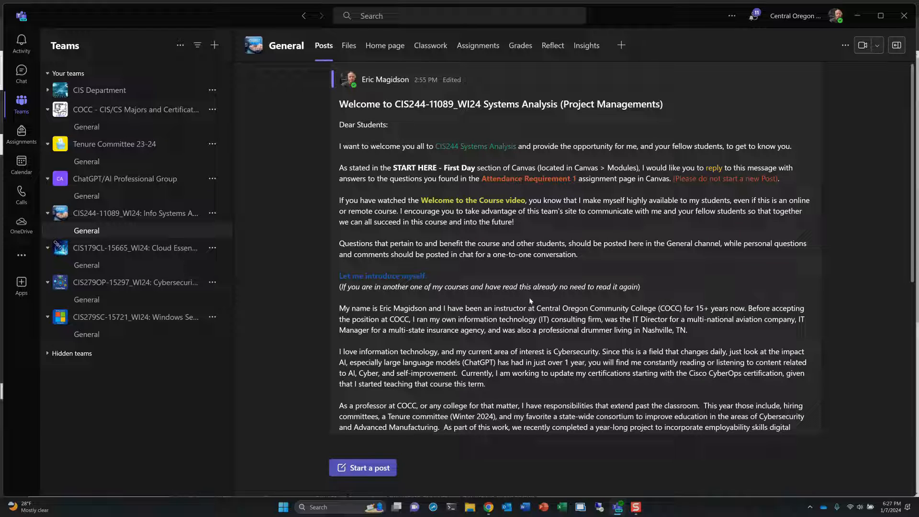
pyautogui.moveTo(569, 129)
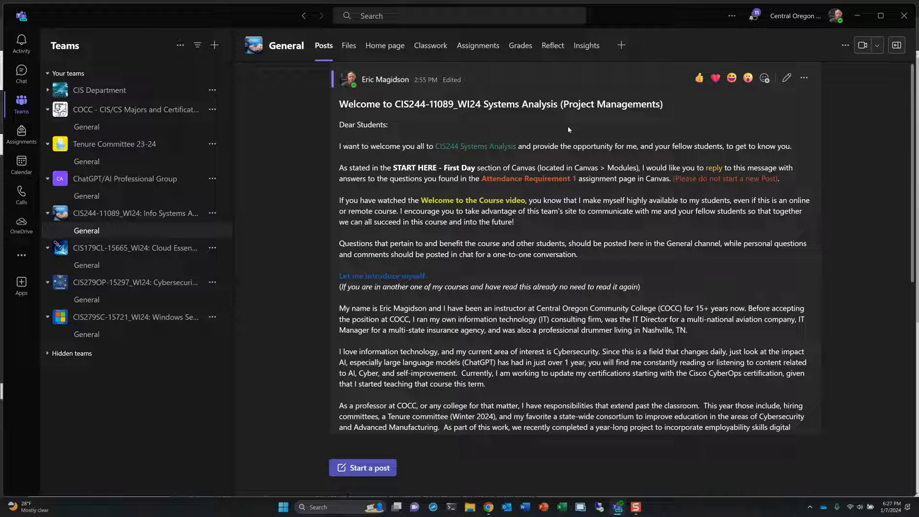
pyautogui.moveTo(566, 160)
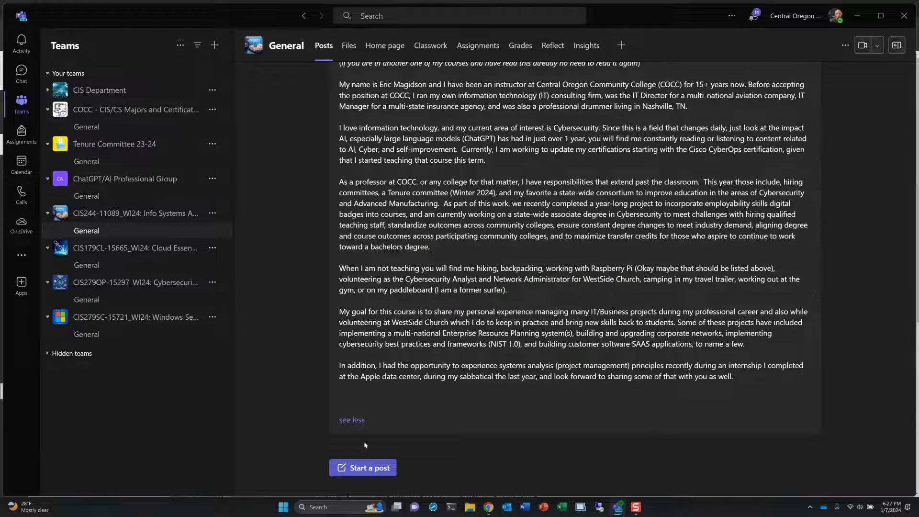
pyautogui.scroll(-3)
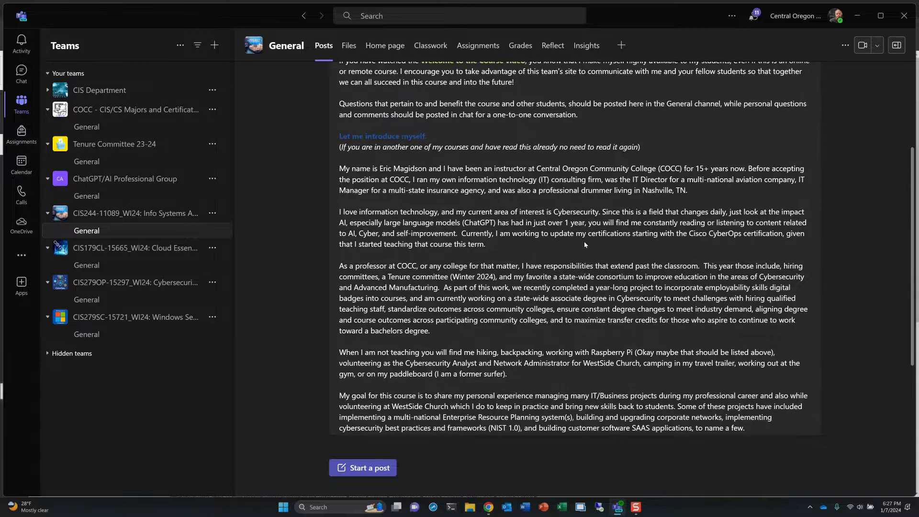
pyautogui.scroll(3)
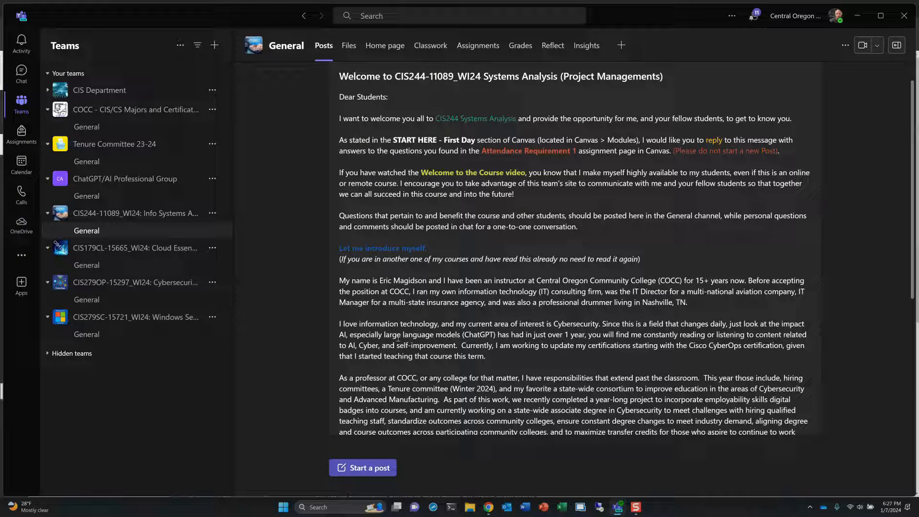
pyautogui.moveTo(605, 172)
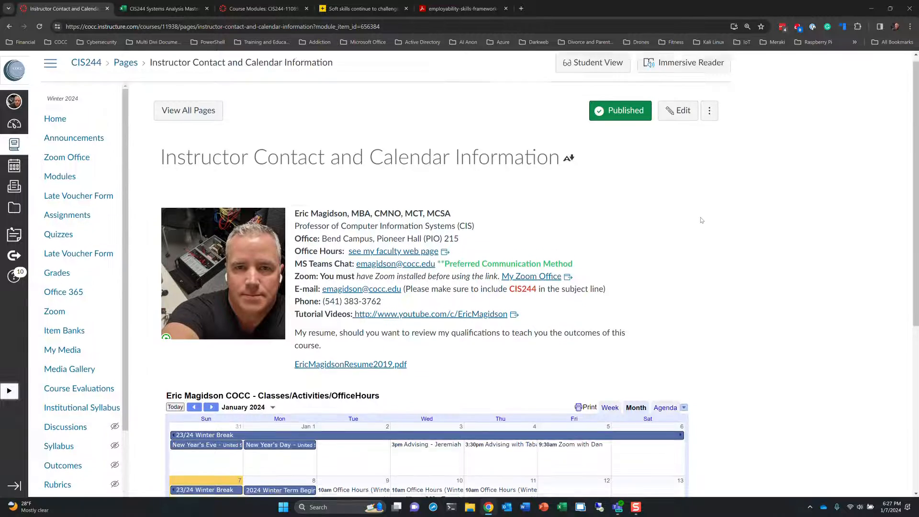
# - Scroll the instructor contact page down to the embedded January 2024 office-hours Google Calendar
pyautogui.scroll(-3)
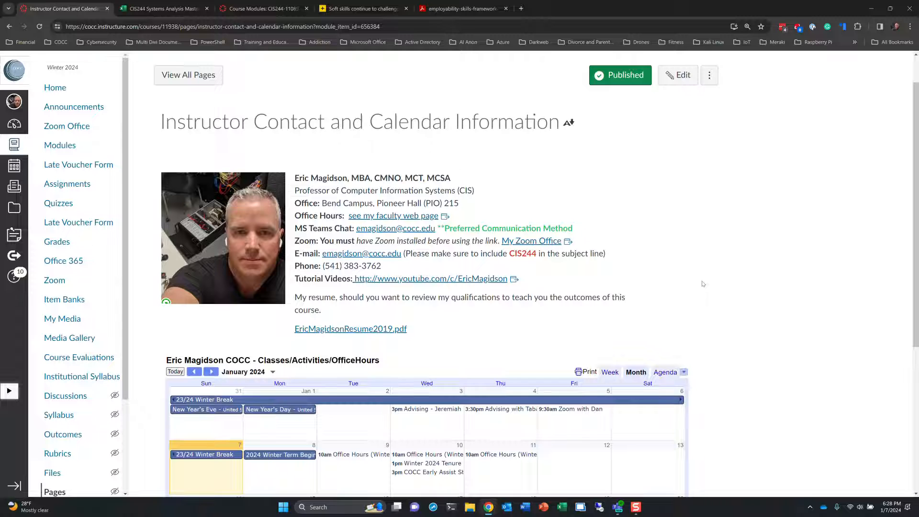
pyautogui.scroll(-3)
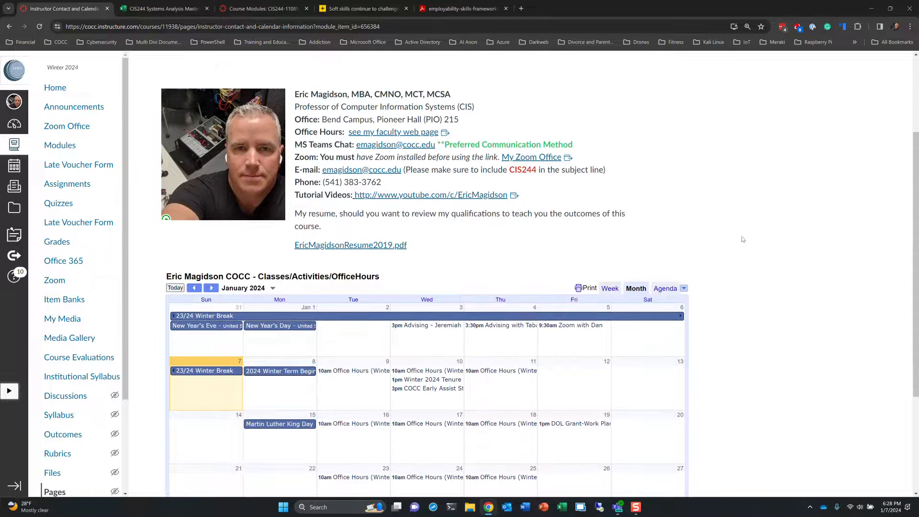
pyautogui.scroll(-3)
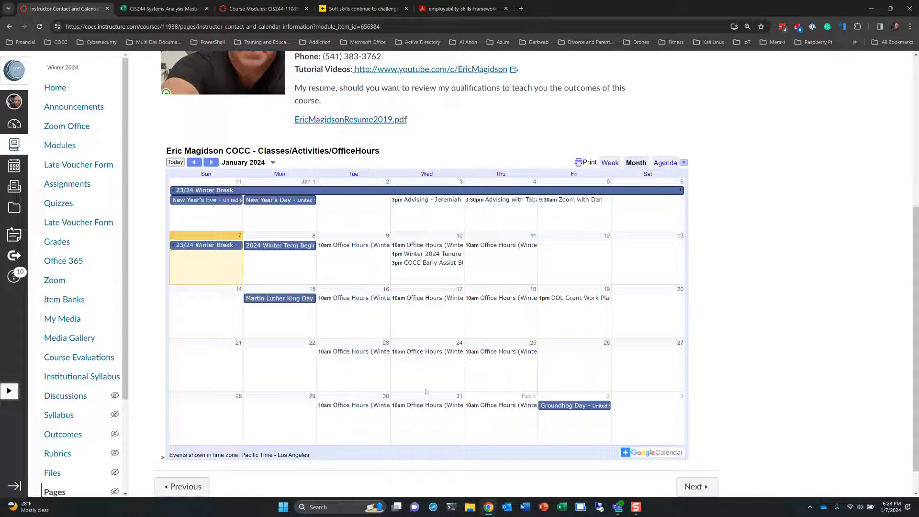
pyautogui.moveTo(418, 424)
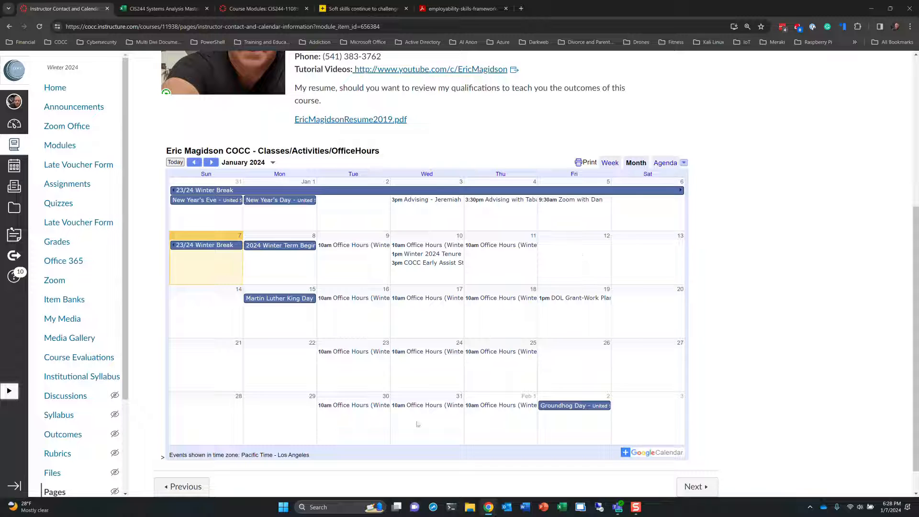
pyautogui.moveTo(466, 261)
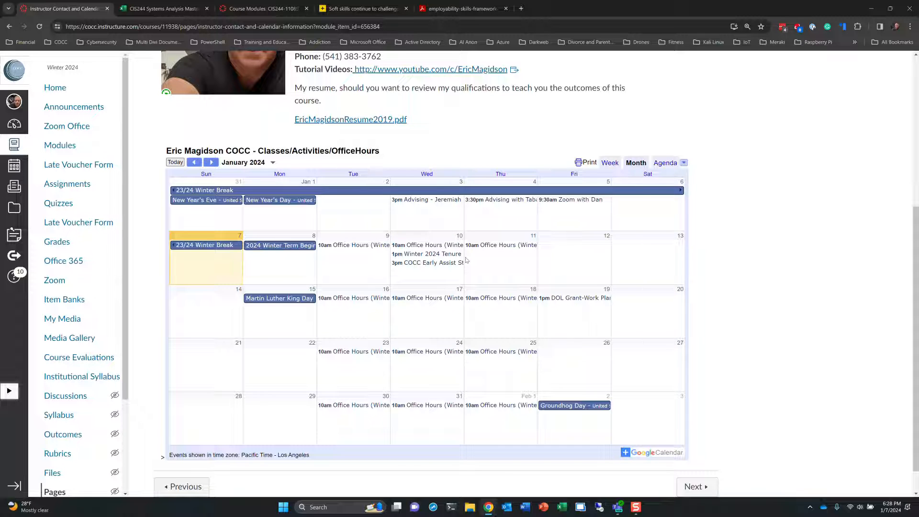
pyautogui.moveTo(788, 190)
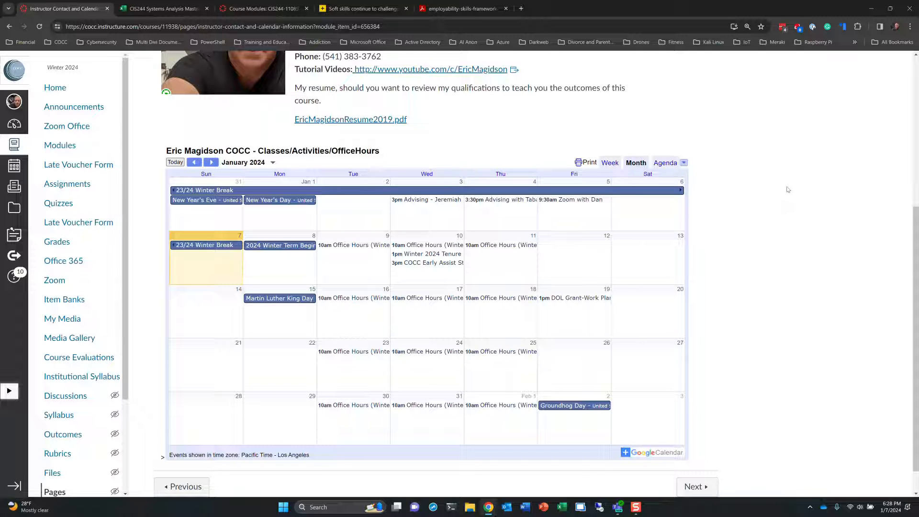
pyautogui.moveTo(337, 247)
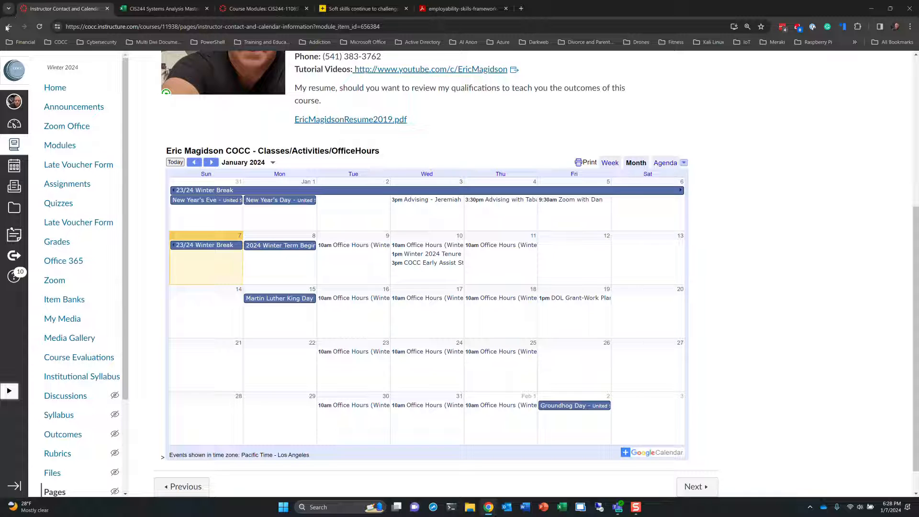
# - Return to the modules list and look through the Start Here - First Day items, including Textbook Information
pyautogui.click(59, 145)
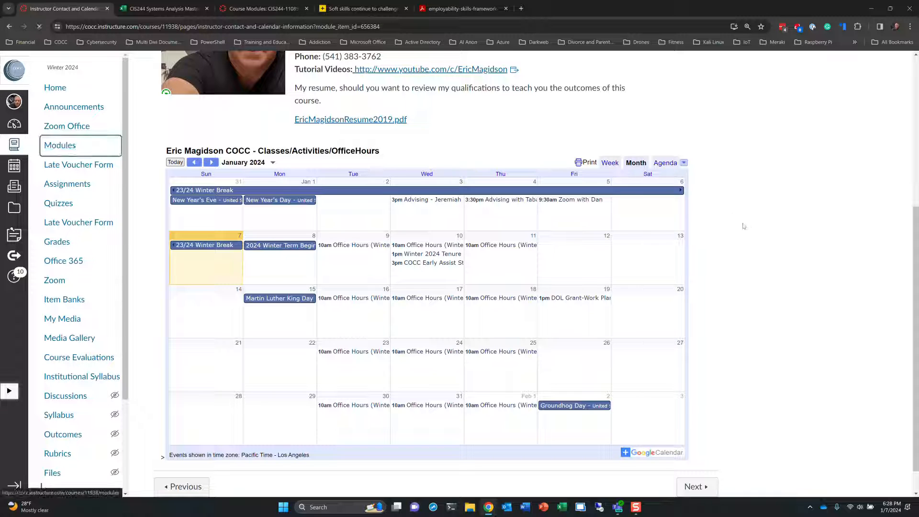
pyautogui.click(60, 145)
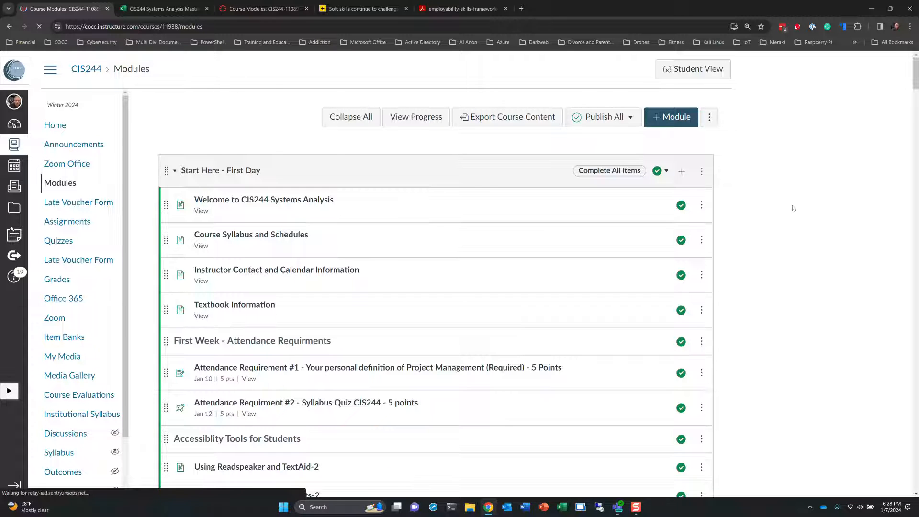
pyautogui.scroll(-3)
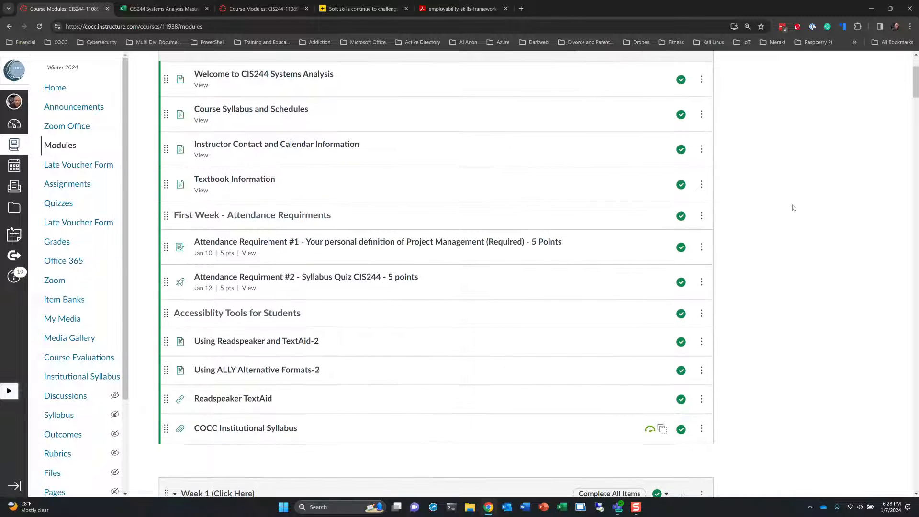
pyautogui.click(234, 179)
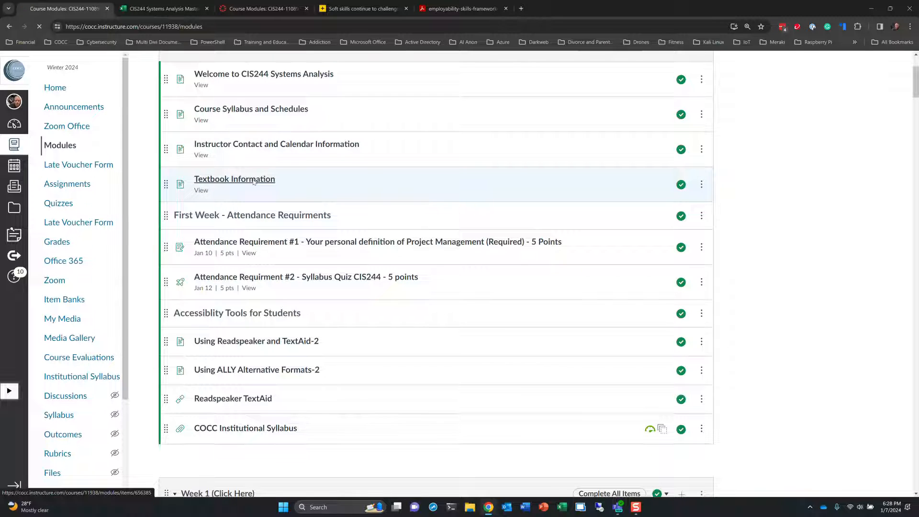
pyautogui.click(235, 179)
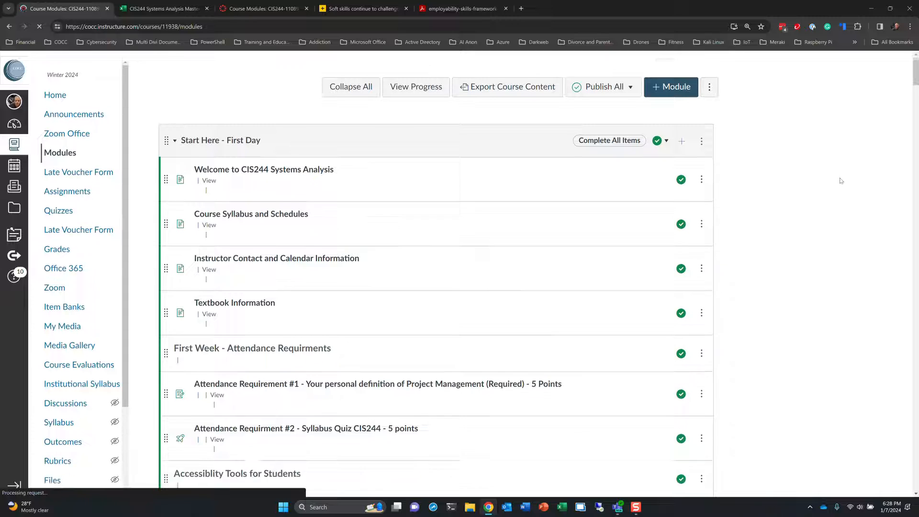
pyautogui.scroll(-3)
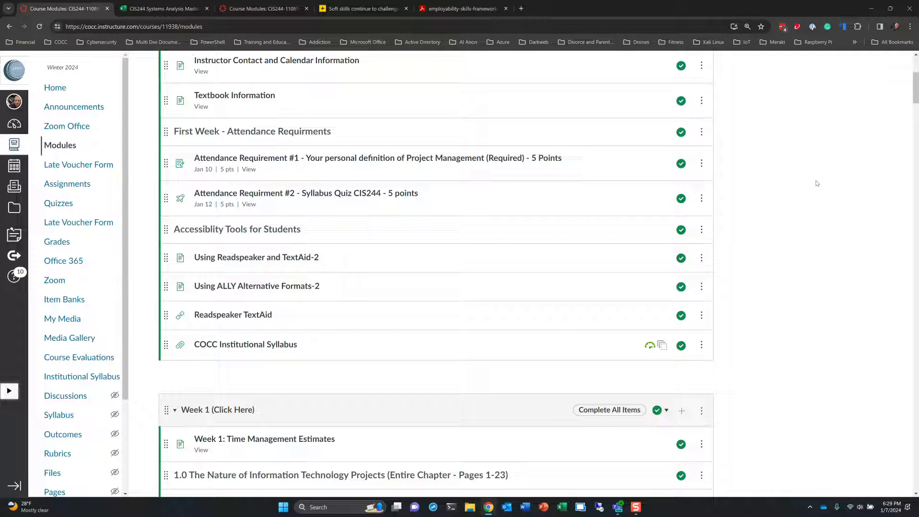
pyautogui.moveTo(801, 206)
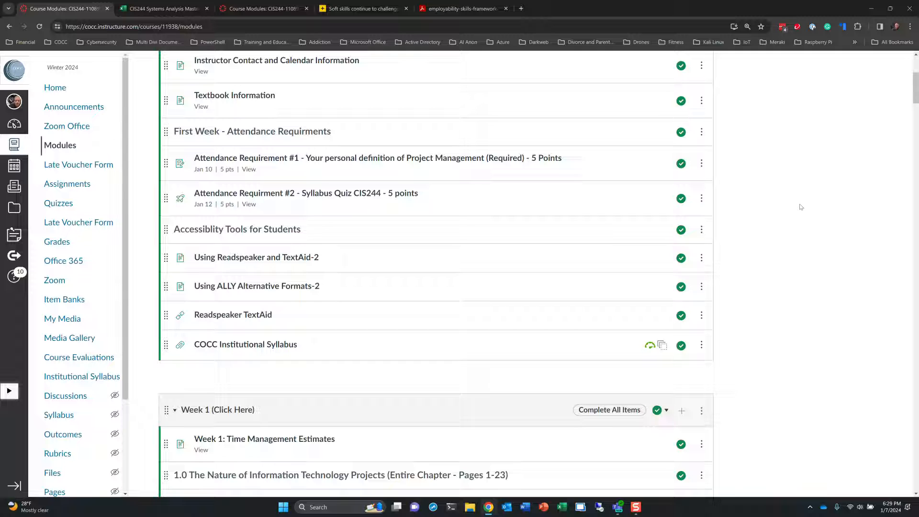
pyautogui.scroll(-3)
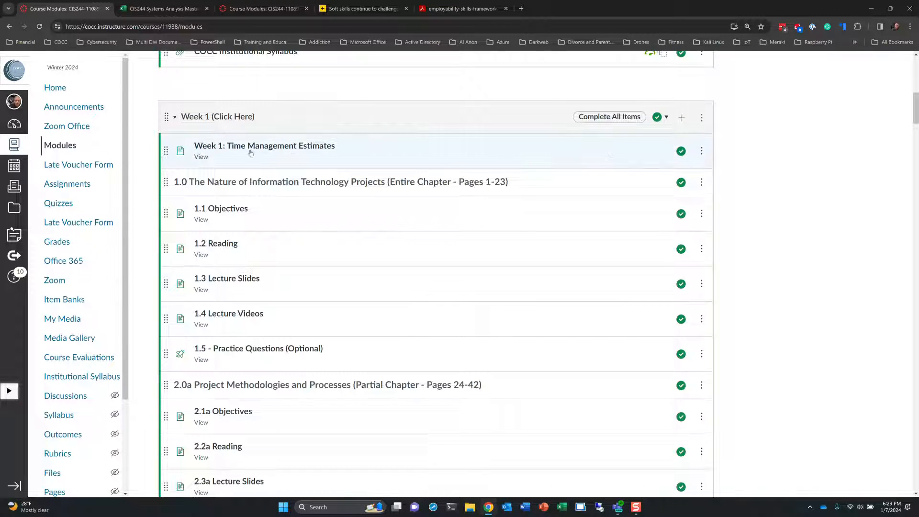
pyautogui.moveTo(259, 148)
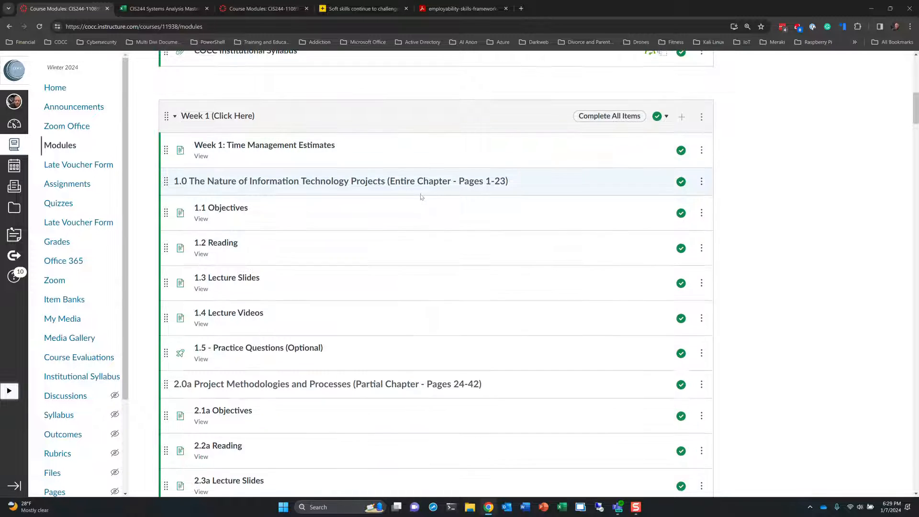
pyautogui.scroll(-3)
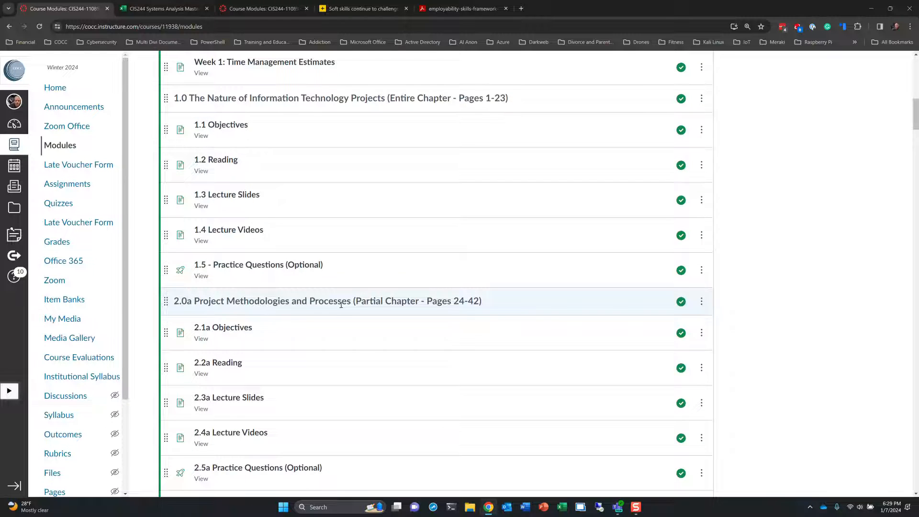
pyautogui.scroll(-3)
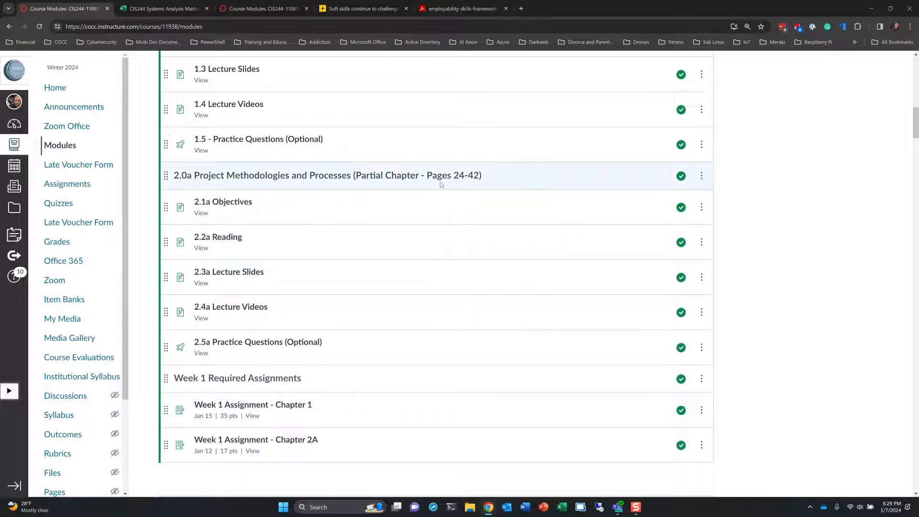
pyautogui.scroll(-3)
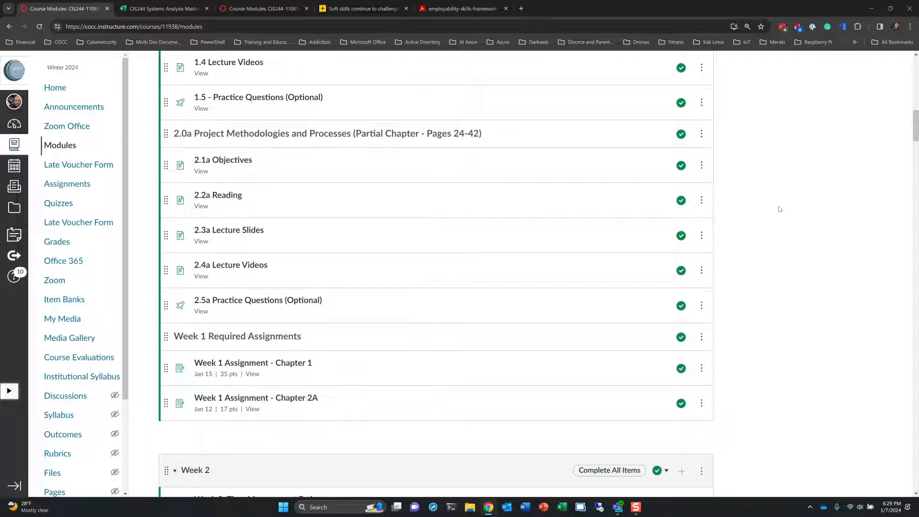
pyautogui.moveTo(800, 241)
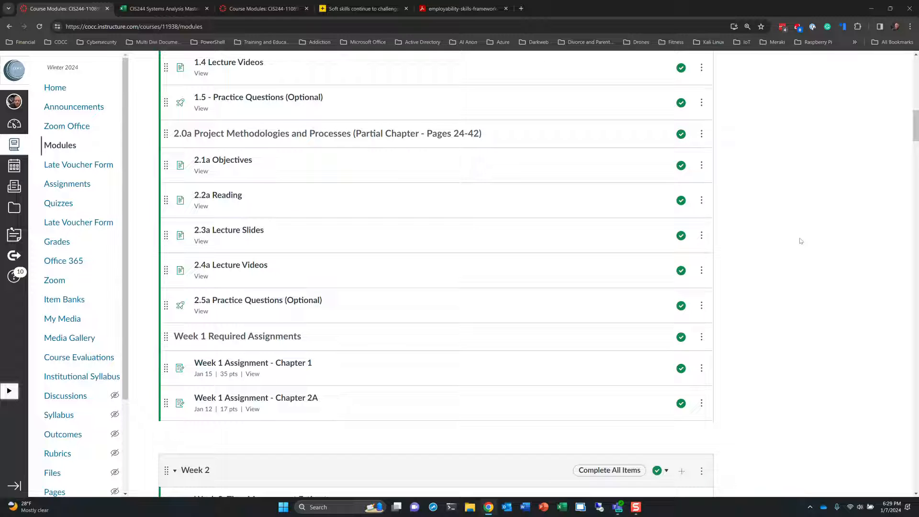
pyautogui.moveTo(803, 237)
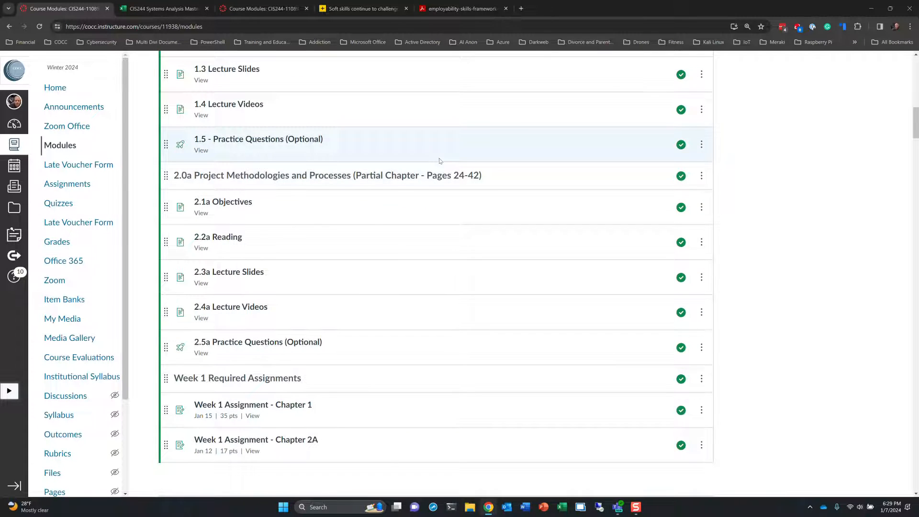
pyautogui.scroll(-3)
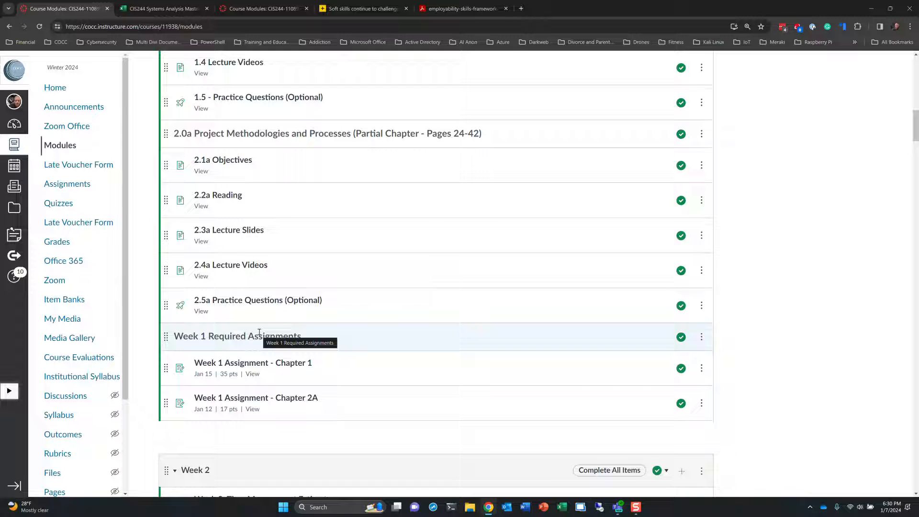
pyautogui.moveTo(835, 180)
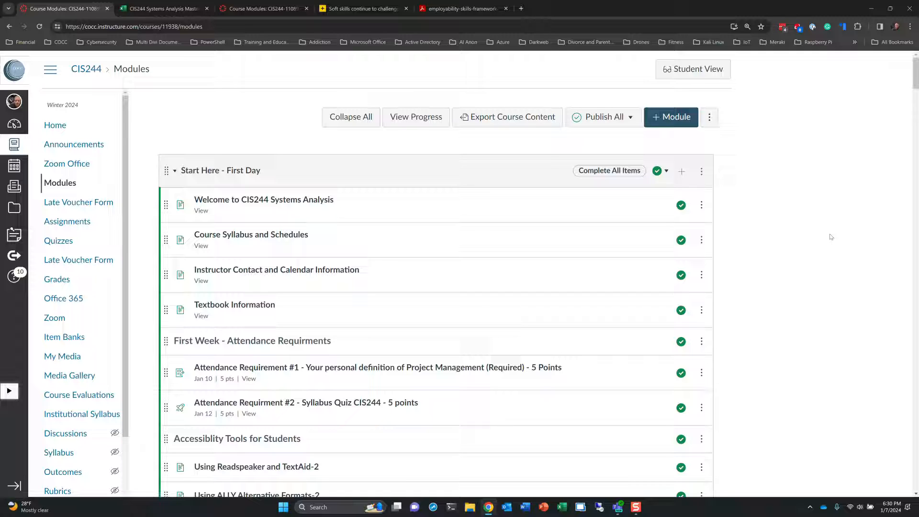
pyautogui.moveTo(859, 191)
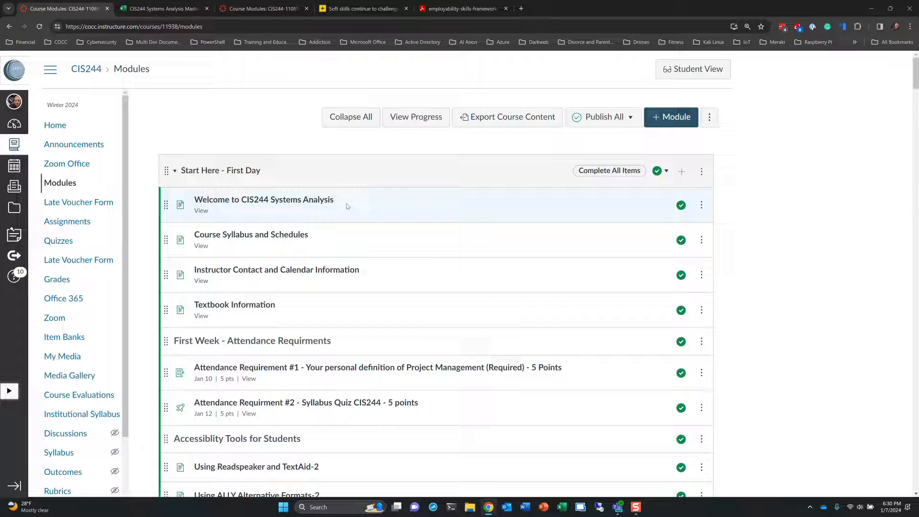
pyautogui.moveTo(235, 276)
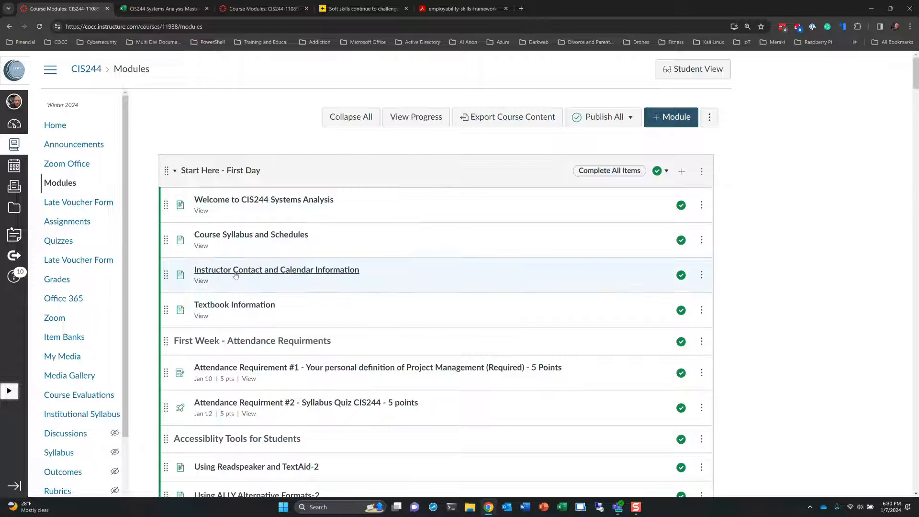
pyautogui.moveTo(268, 272)
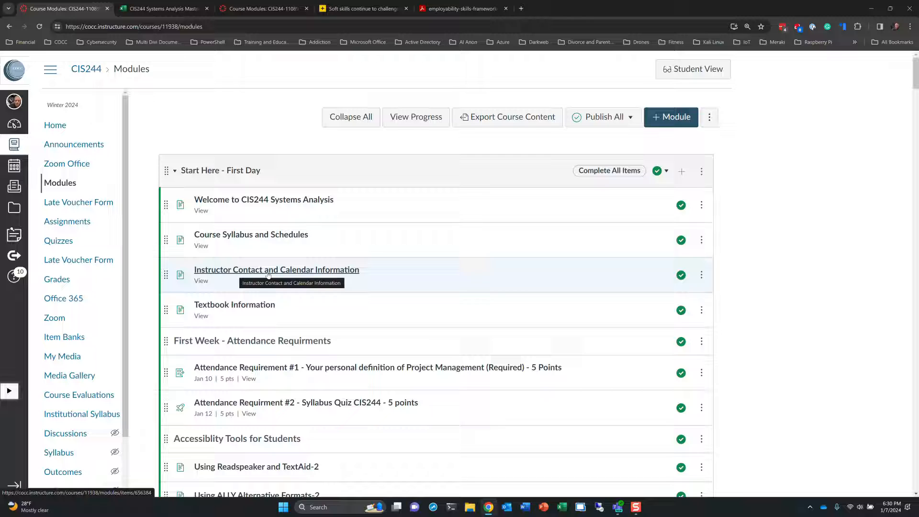
pyautogui.moveTo(308, 271)
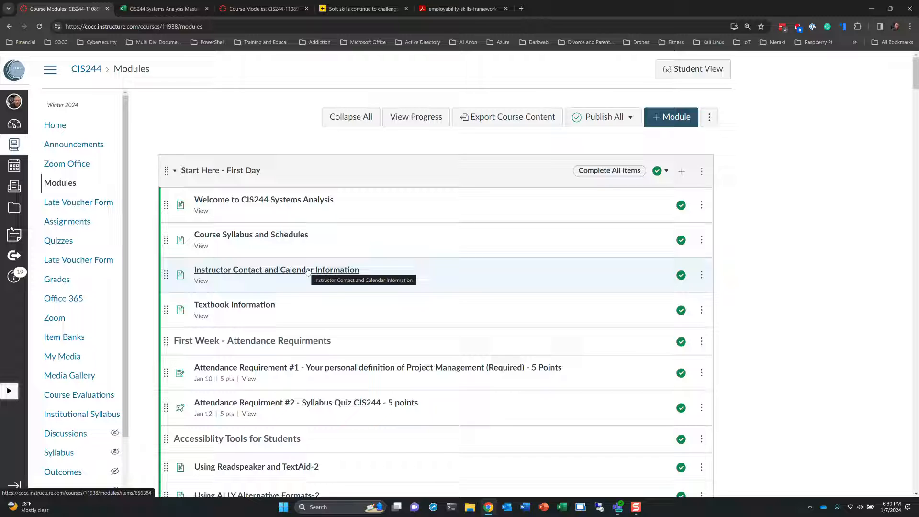
pyautogui.moveTo(434, 258)
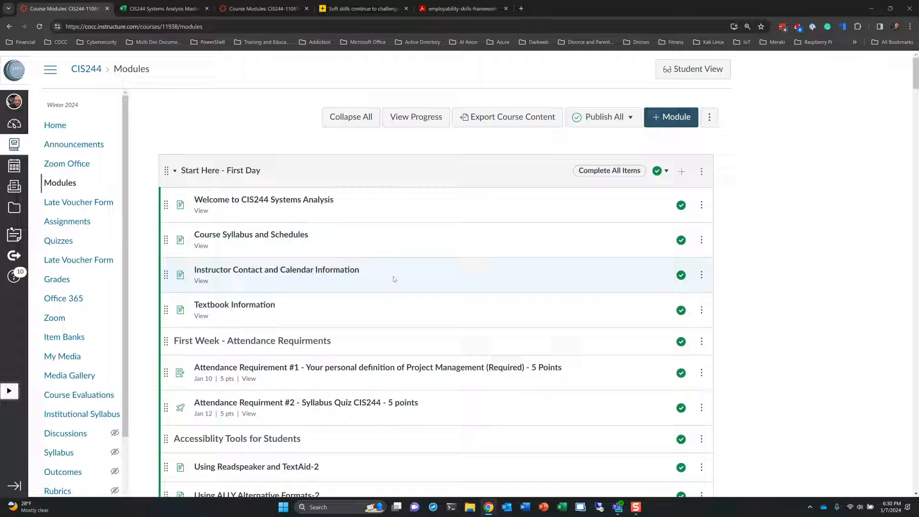
pyautogui.scroll(-3)
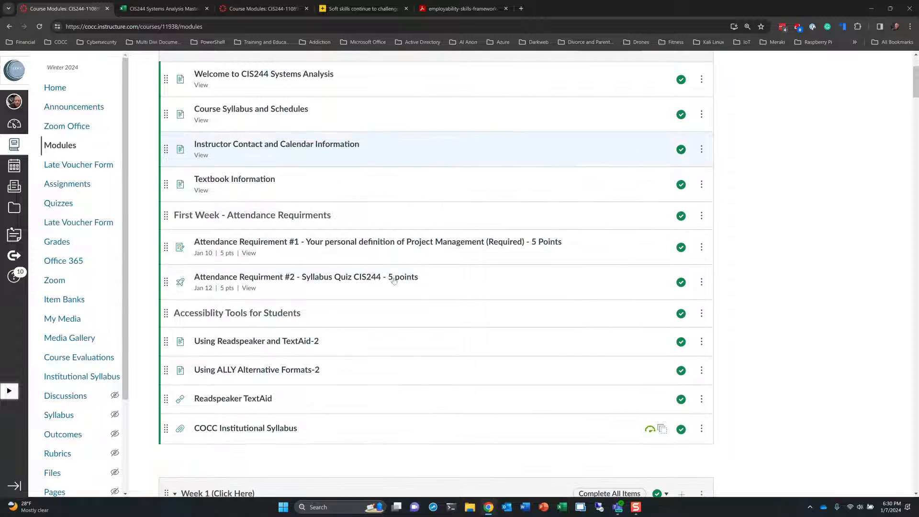
pyautogui.moveTo(528, 278)
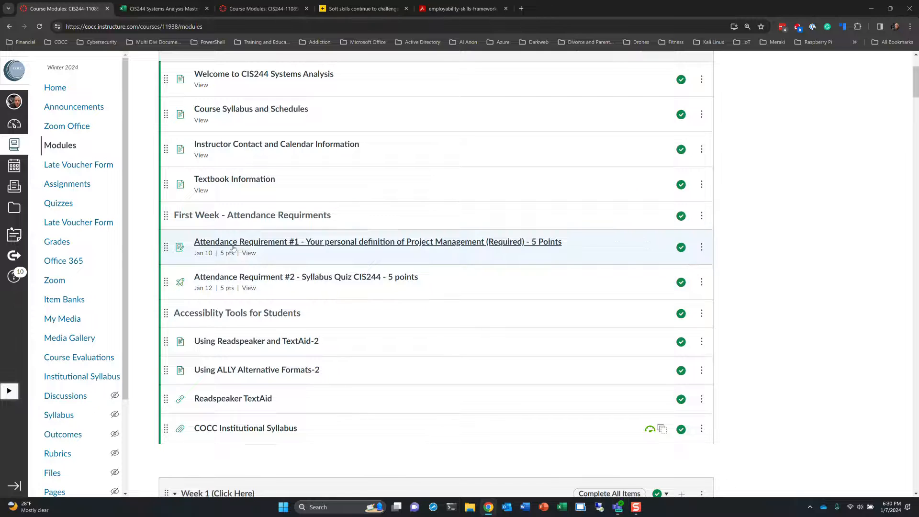
pyautogui.moveTo(249, 244)
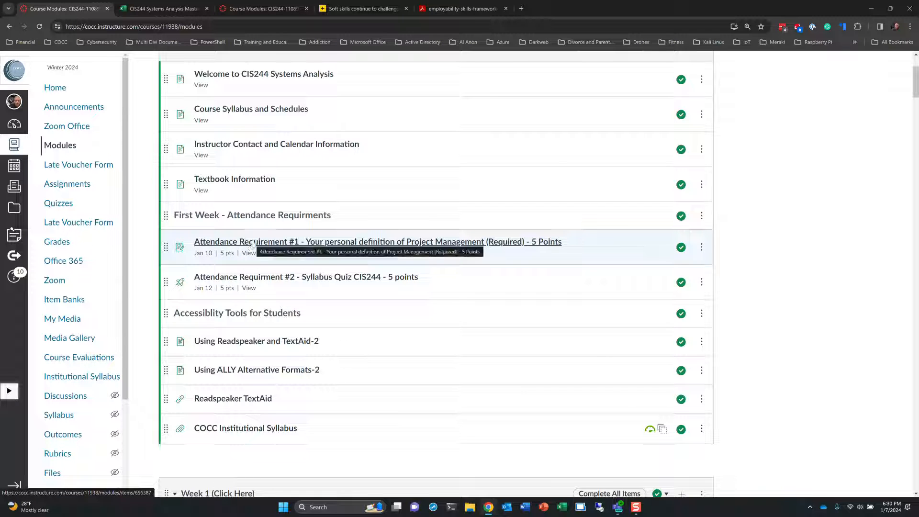
pyautogui.moveTo(251, 276)
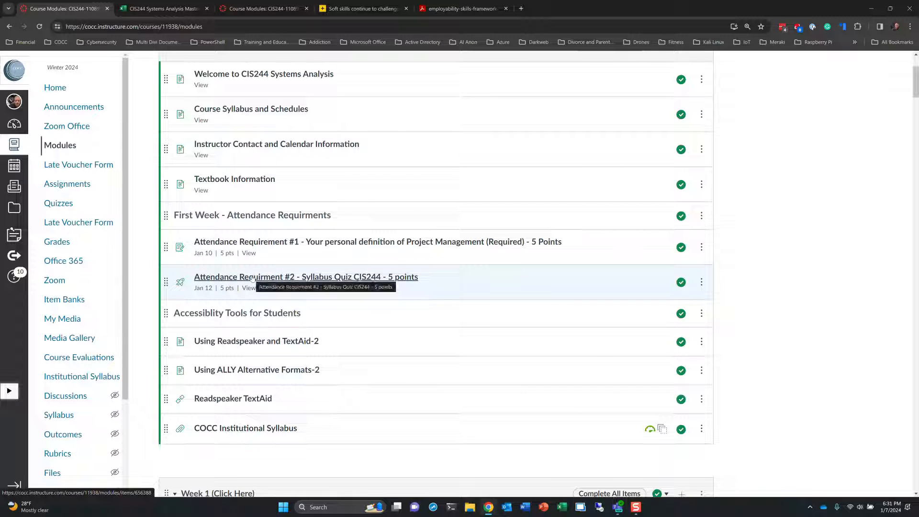
pyautogui.scroll(-3)
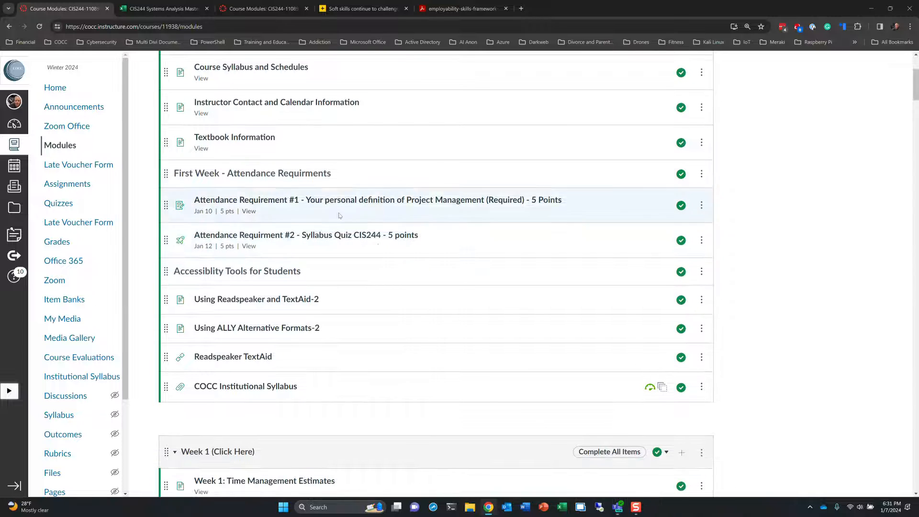
pyautogui.moveTo(333, 236)
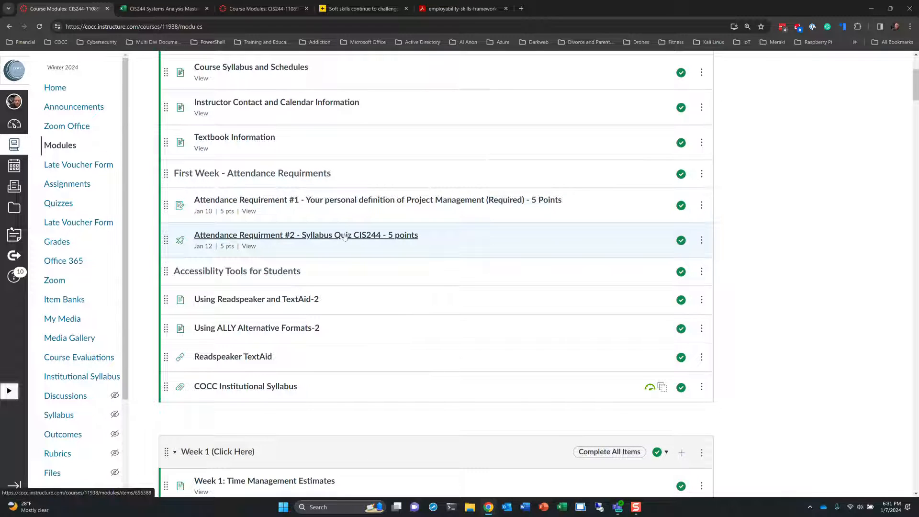
pyautogui.moveTo(339, 237)
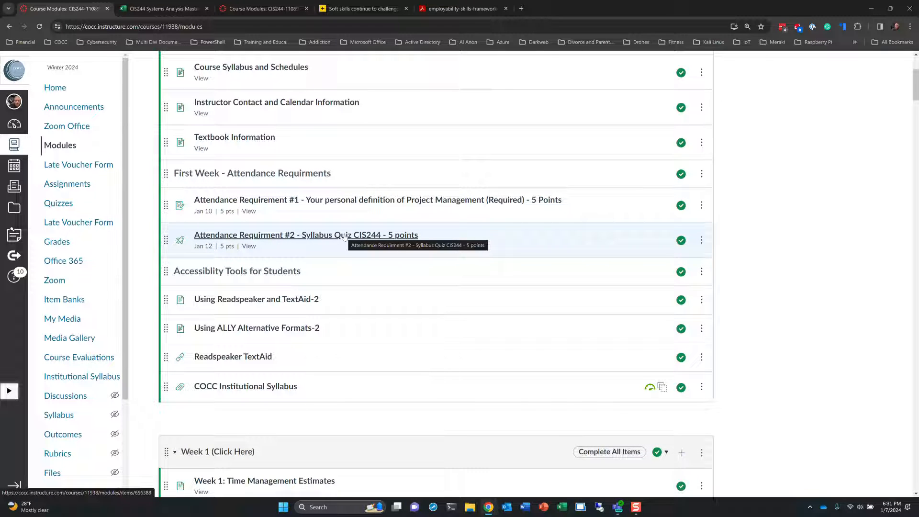
pyautogui.moveTo(425, 245)
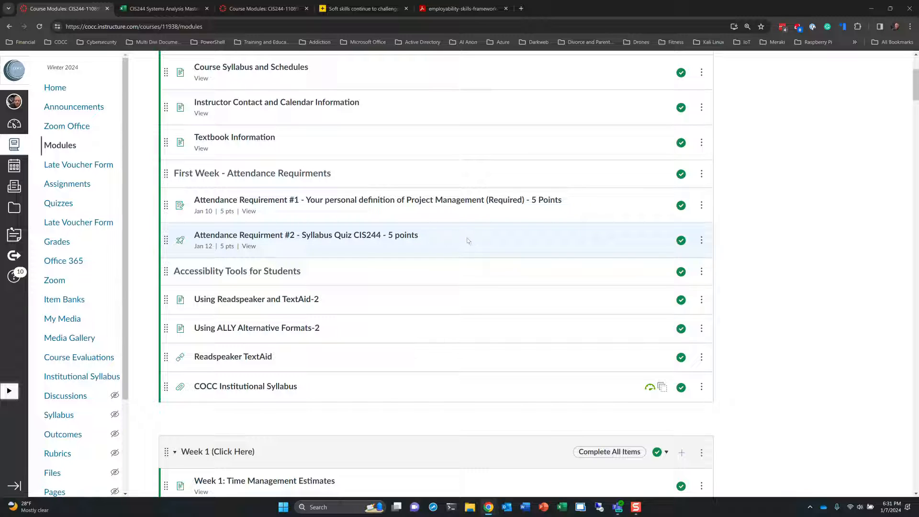
pyautogui.moveTo(476, 233)
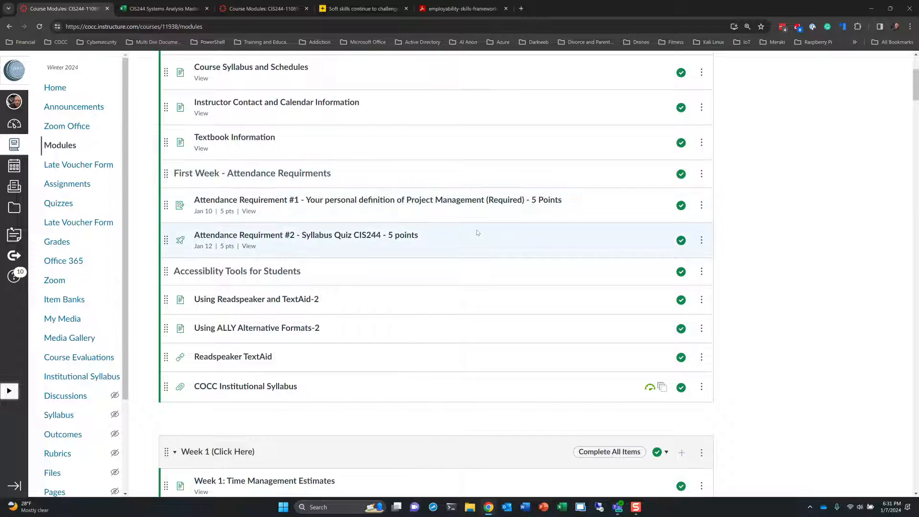
pyautogui.scroll(-3)
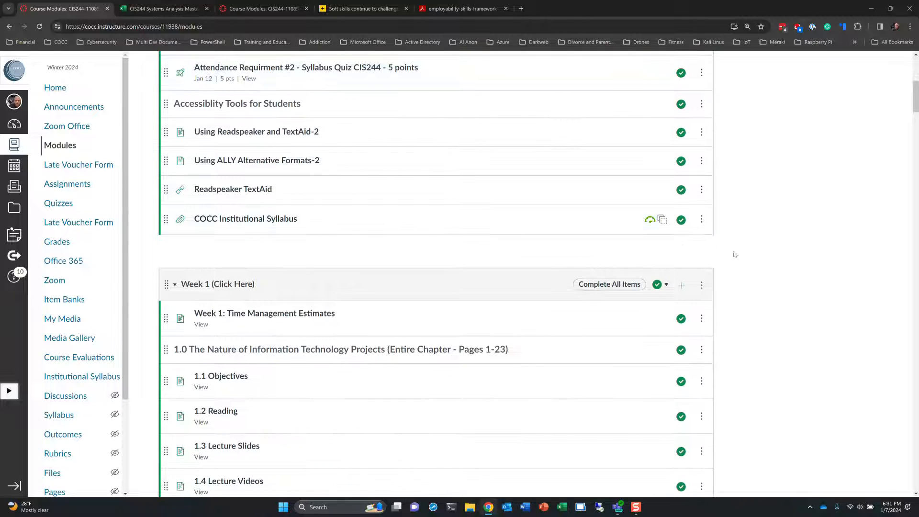
pyautogui.moveTo(786, 238)
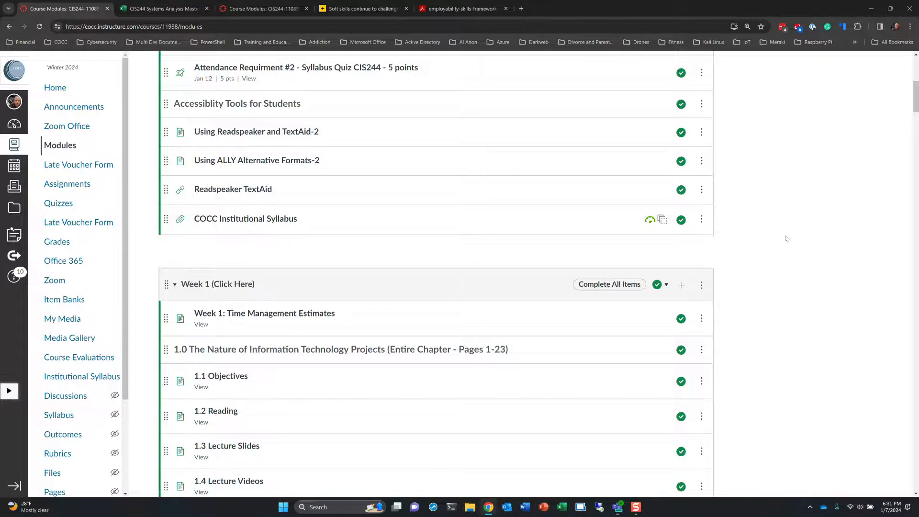
pyautogui.scroll(-3)
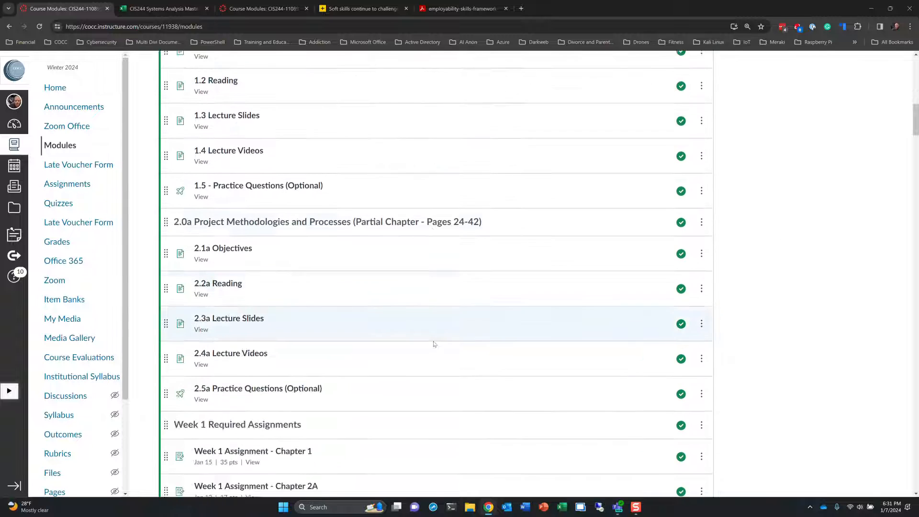
pyautogui.scroll(-3)
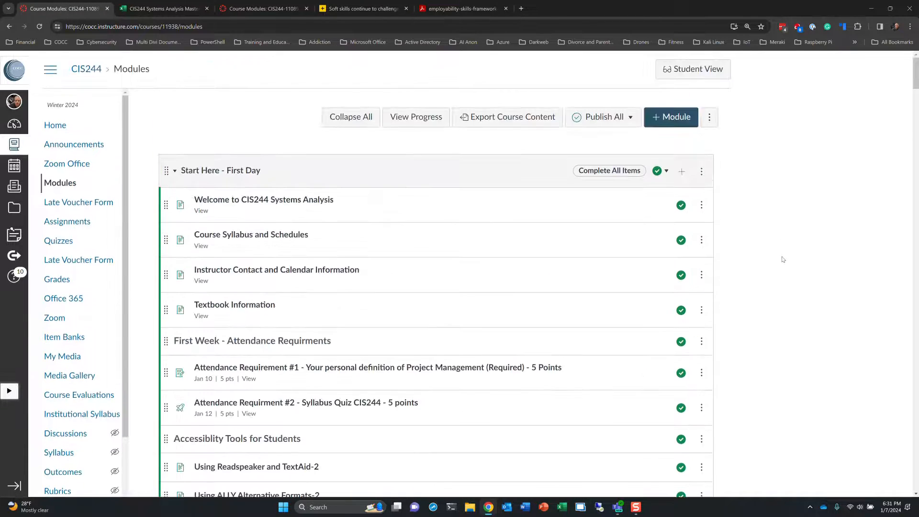
pyautogui.moveTo(261, 105)
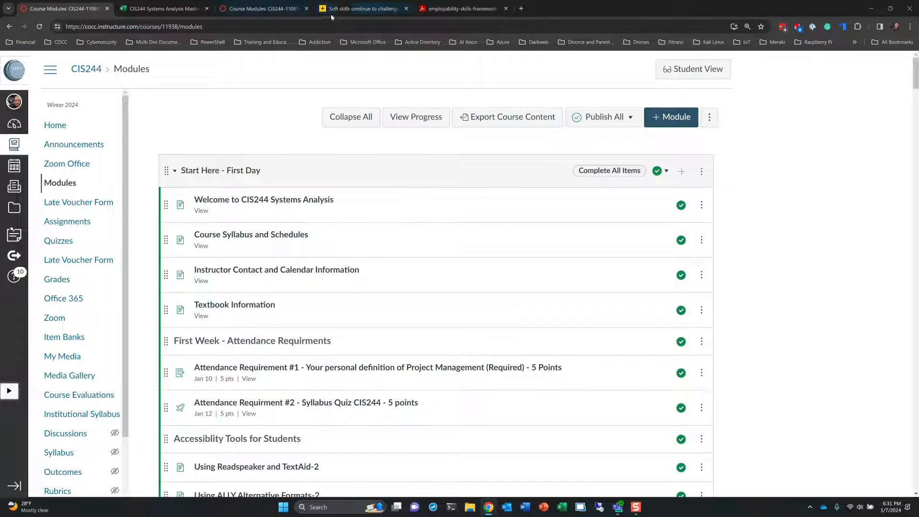
pyautogui.moveTo(365, 9)
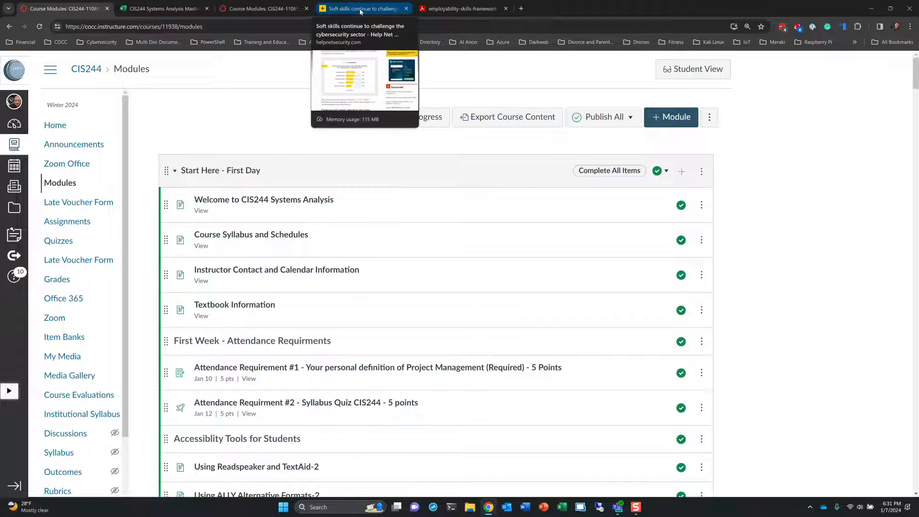
# - Glance at the soft-skills cybersecurity article tab, then show the employability skills framework PDF with the Exhibit 1 wheel diagram
pyautogui.click(360, 8)
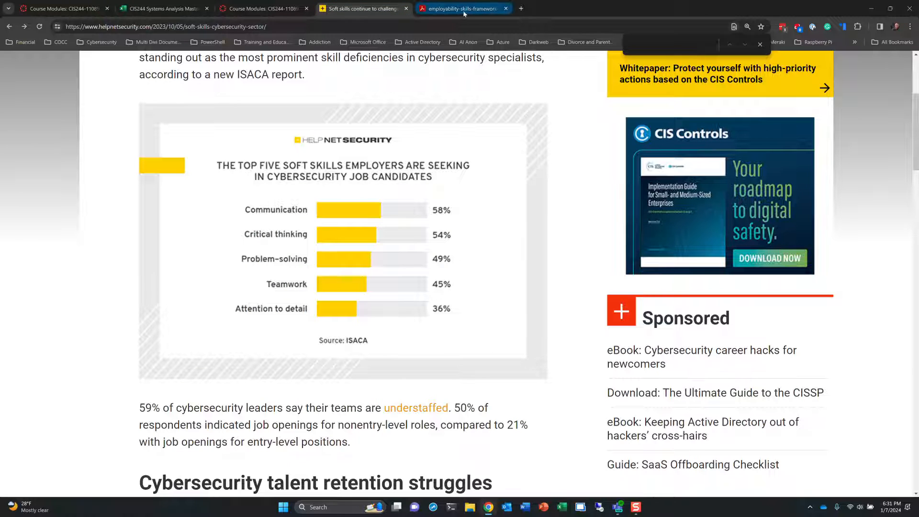
pyautogui.click(462, 8)
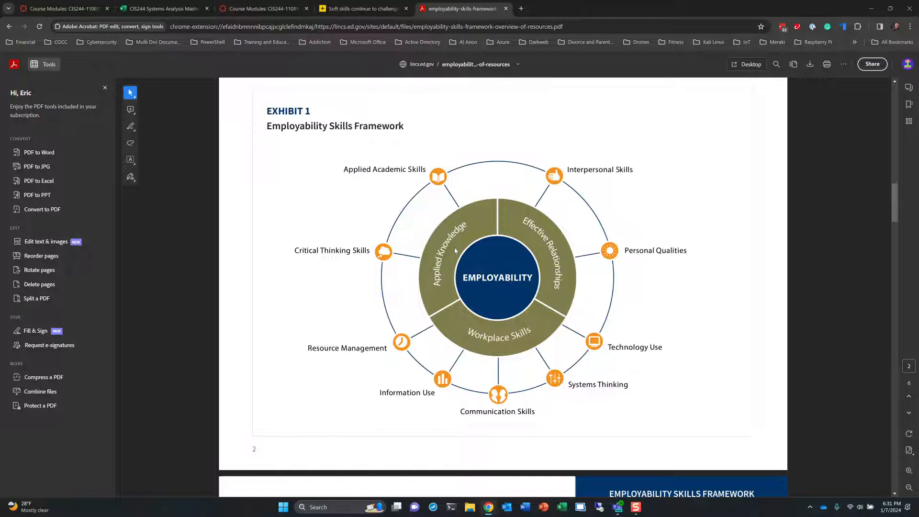
pyautogui.moveTo(400, 147)
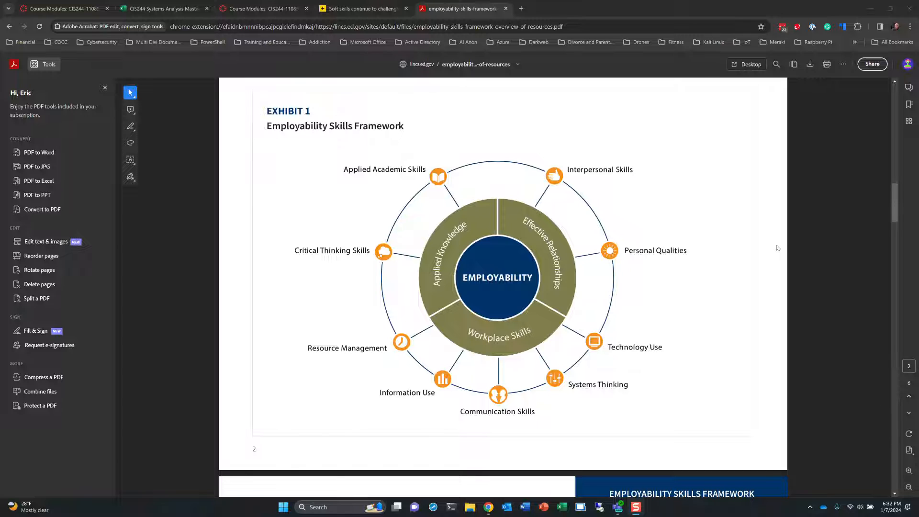
pyautogui.moveTo(305, 254)
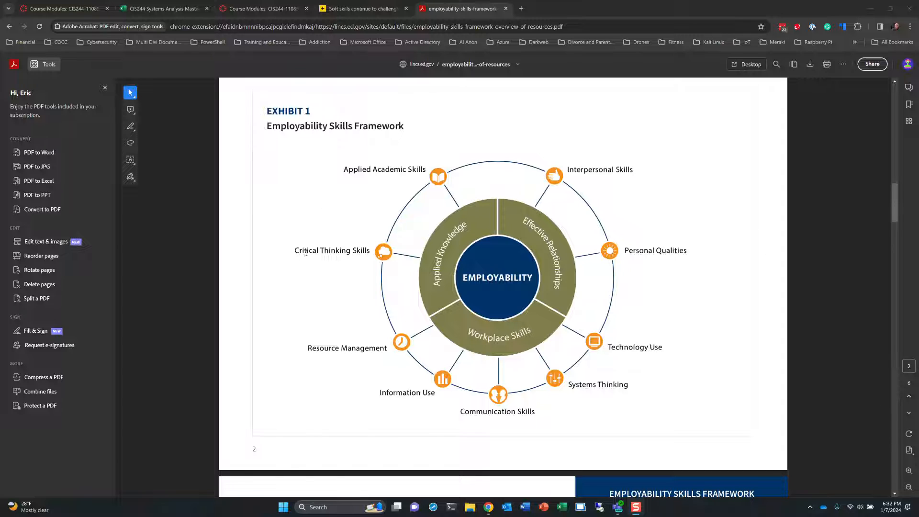
pyautogui.moveTo(366, 350)
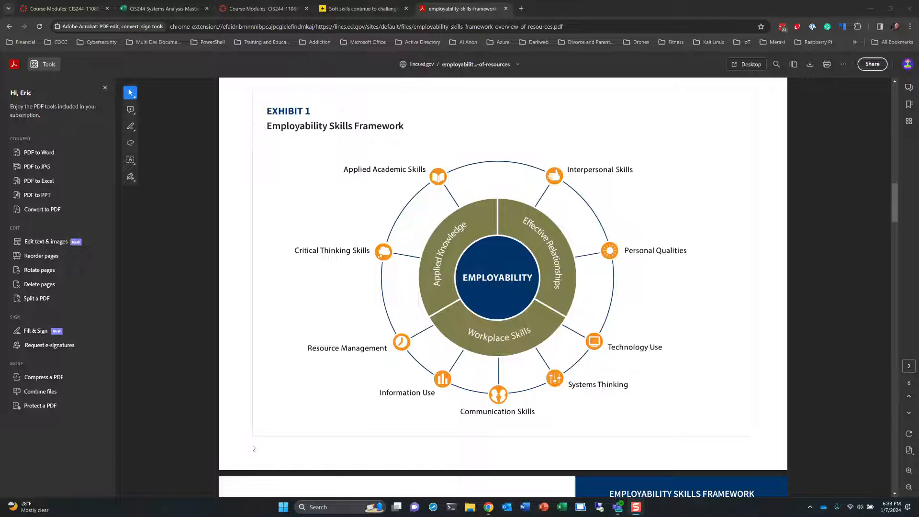
pyautogui.moveTo(608, 193)
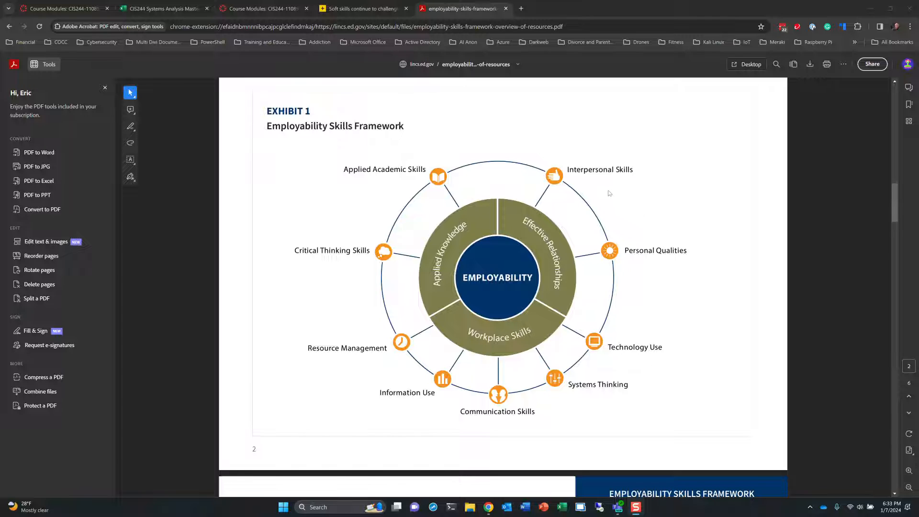
pyautogui.moveTo(691, 258)
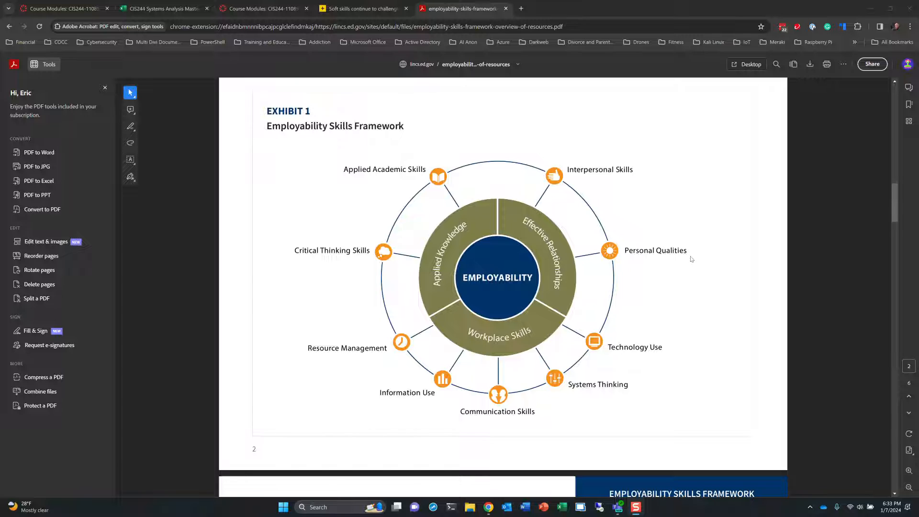
pyautogui.moveTo(508, 295)
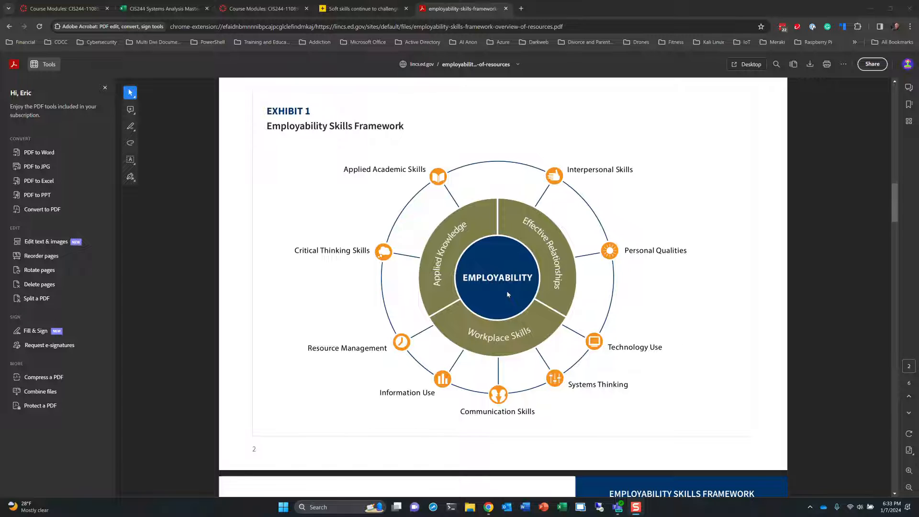
pyautogui.moveTo(620, 180)
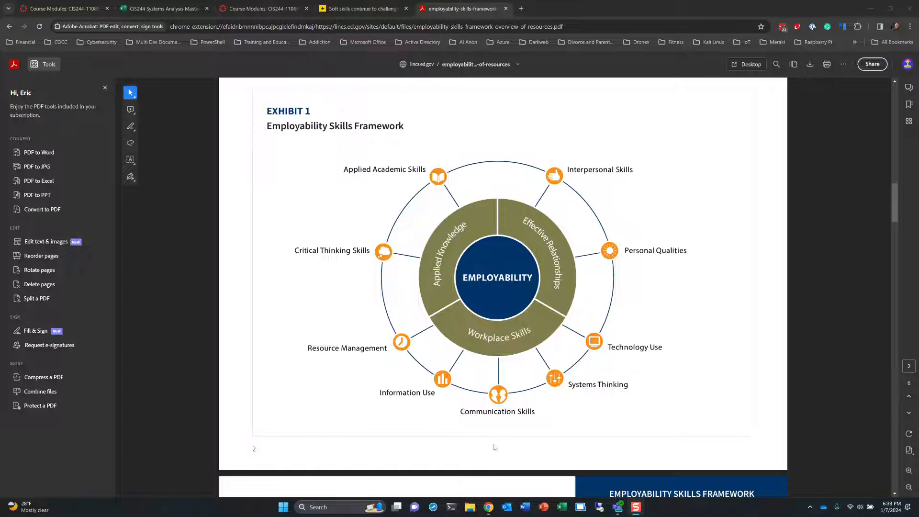
pyautogui.moveTo(588, 169)
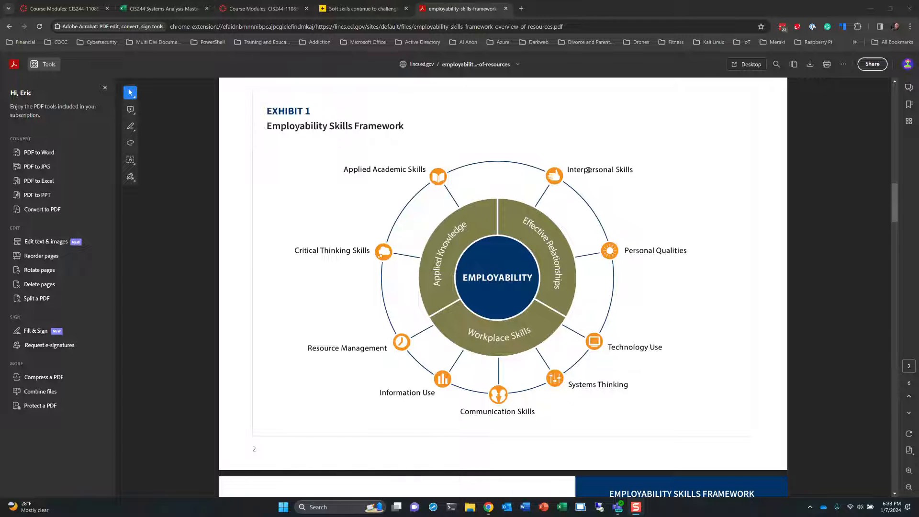
pyautogui.moveTo(529, 231)
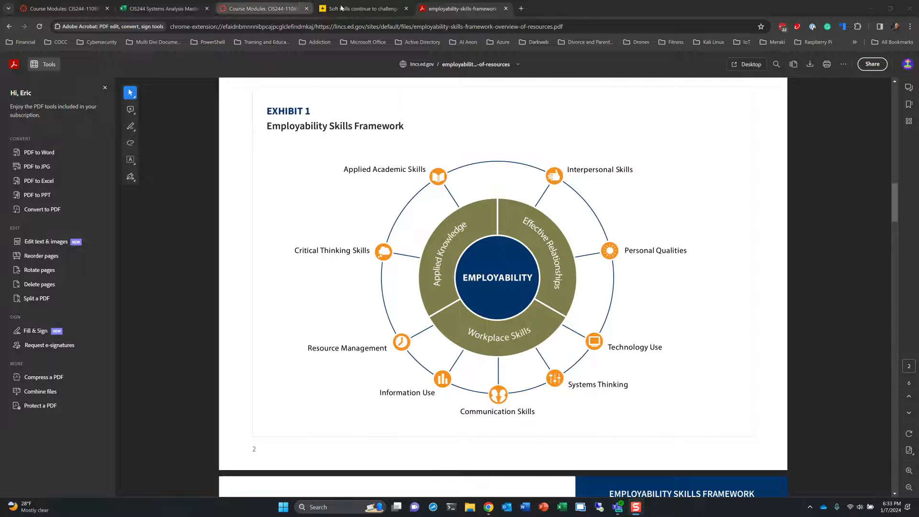
# - Switch to the Help Net Security soft-skills article and bring the top five soft skills chart into view
pyautogui.click(362, 9)
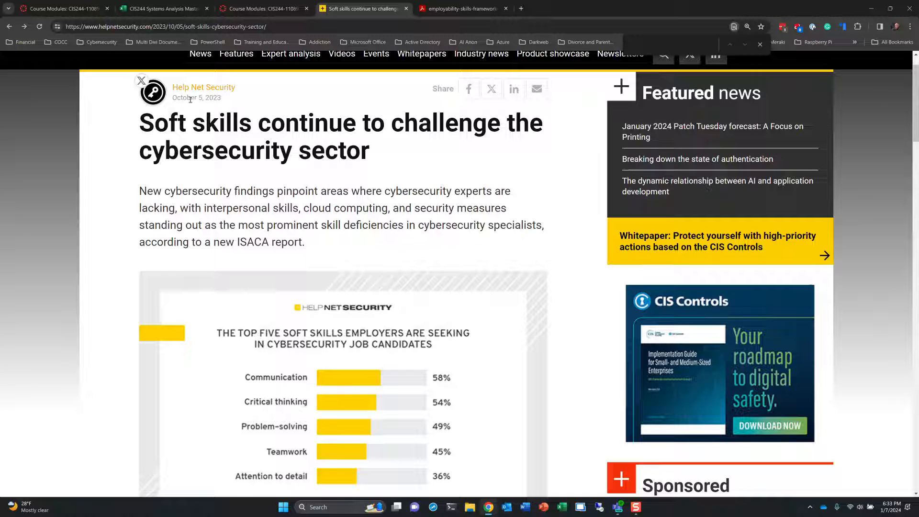
pyautogui.scroll(-3)
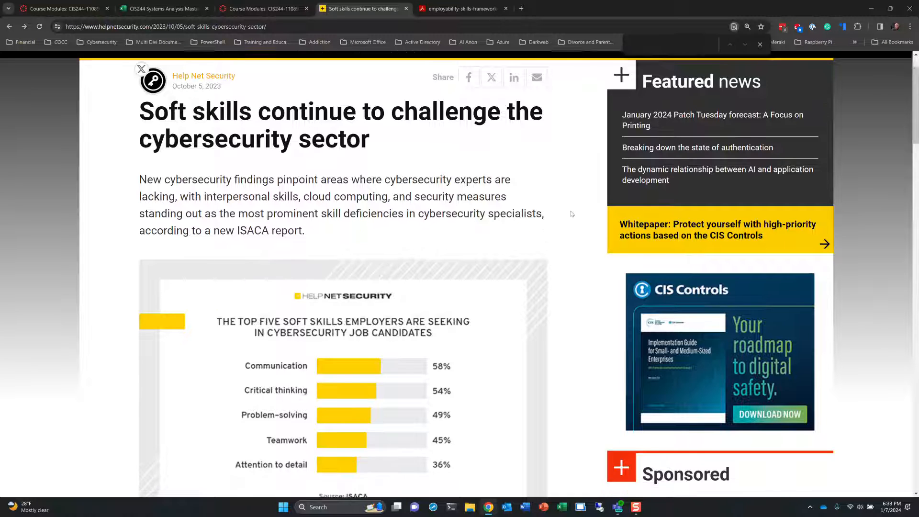
pyautogui.scroll(-3)
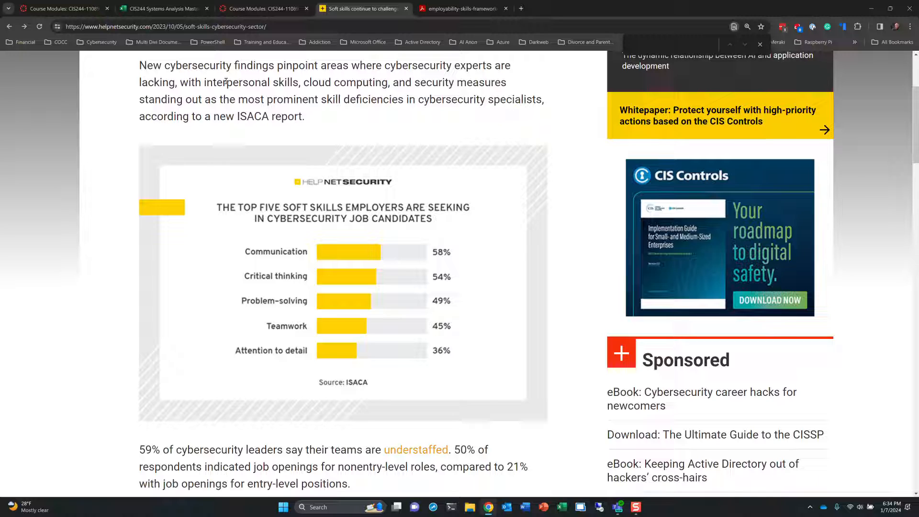
pyautogui.moveTo(216, 173)
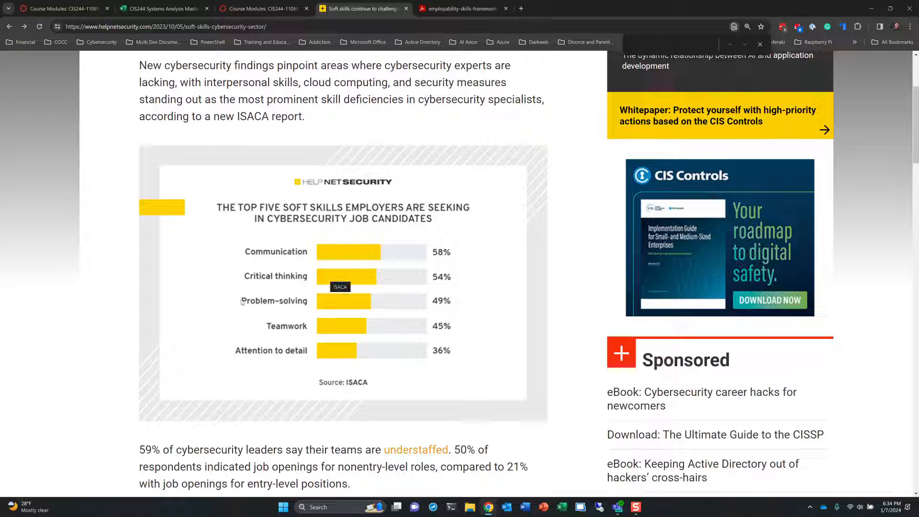
pyautogui.moveTo(181, 361)
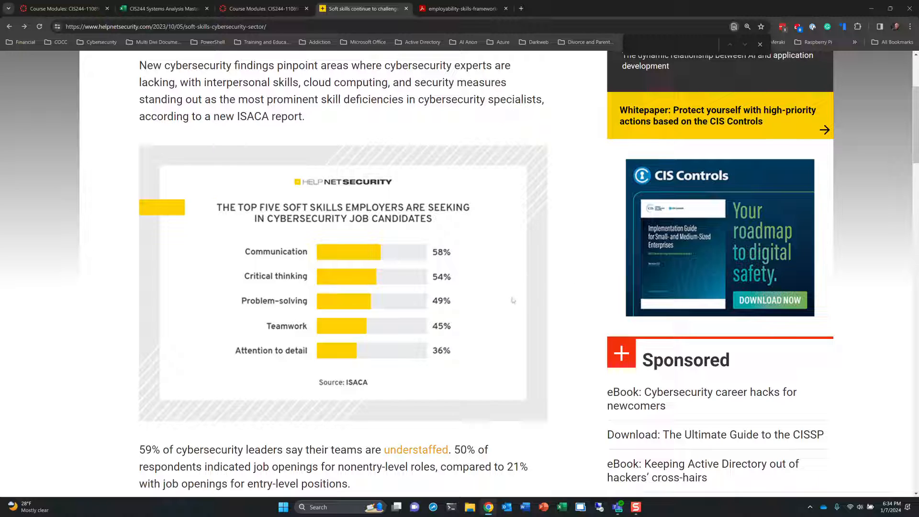
pyautogui.moveTo(549, 164)
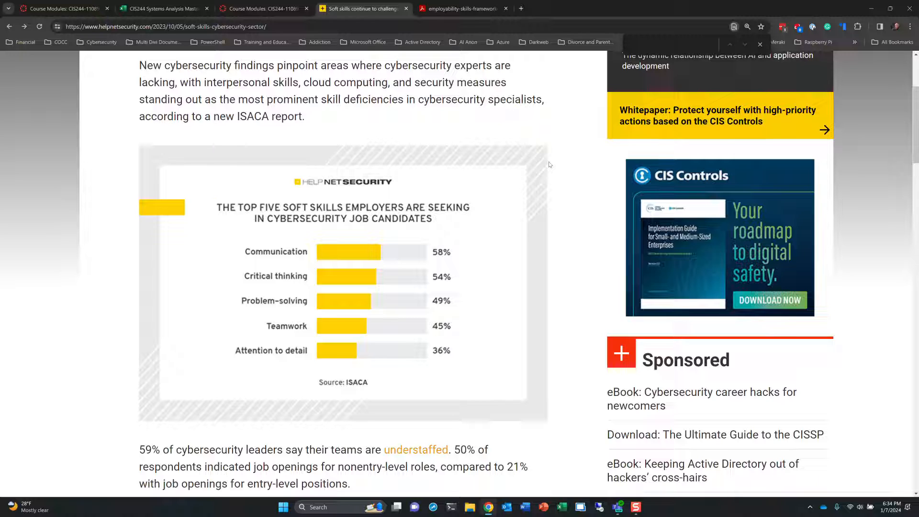
pyautogui.moveTo(530, 99)
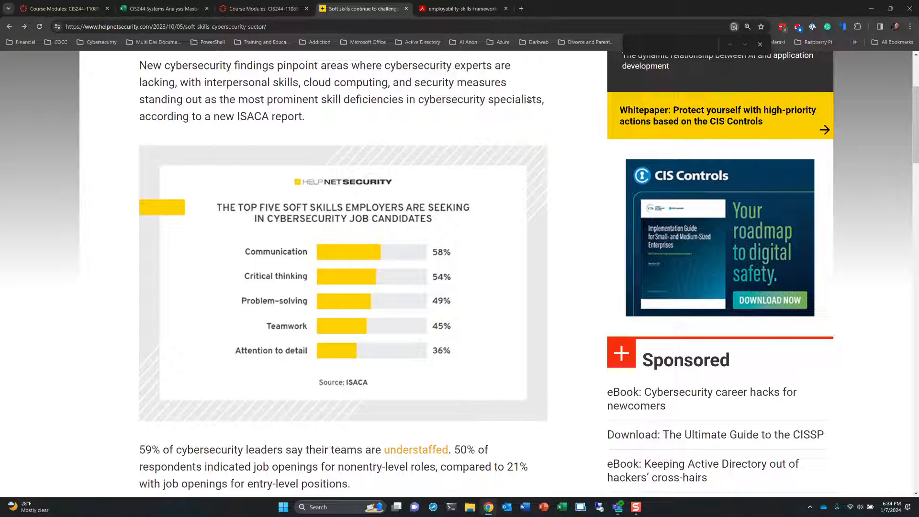
pyautogui.moveTo(386, 168)
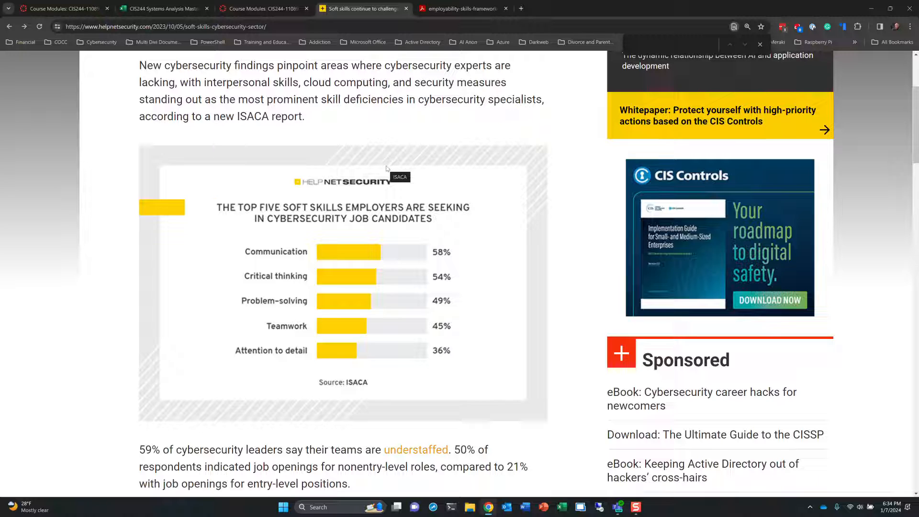
pyautogui.moveTo(387, 157)
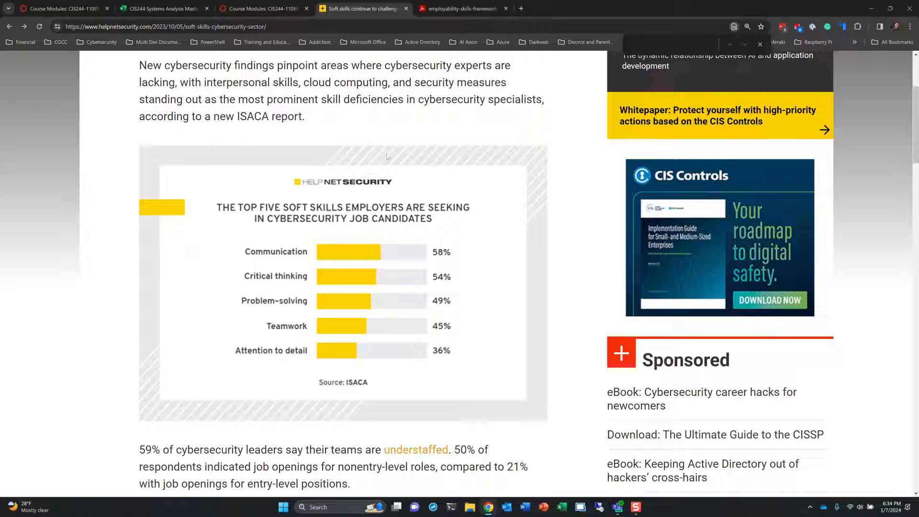
pyautogui.moveTo(513, 113)
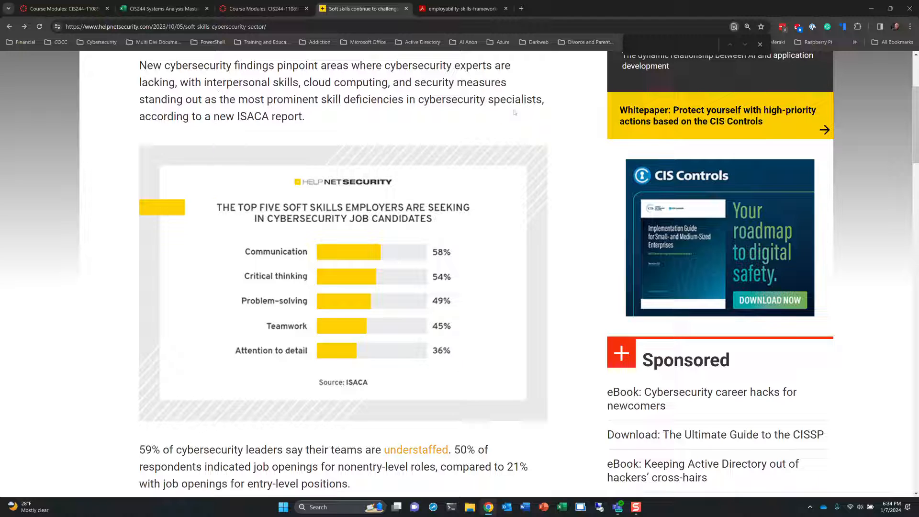
pyautogui.moveTo(562, 202)
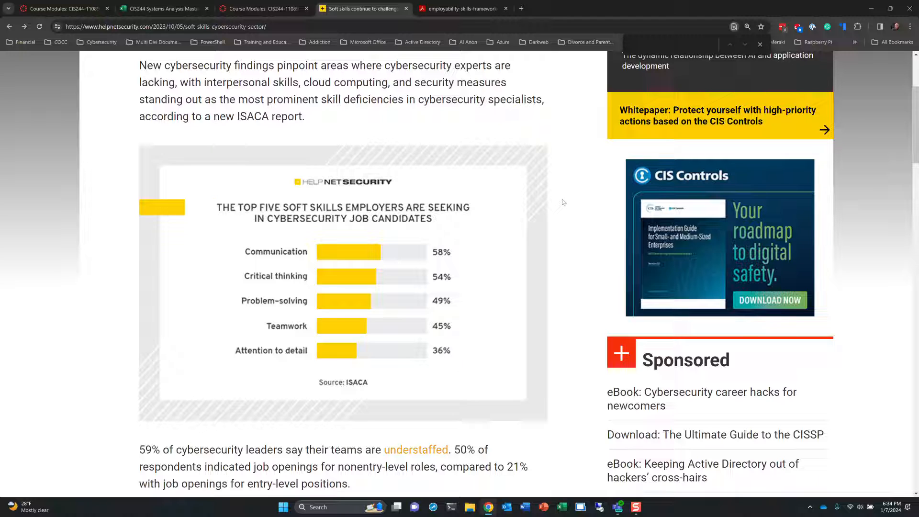